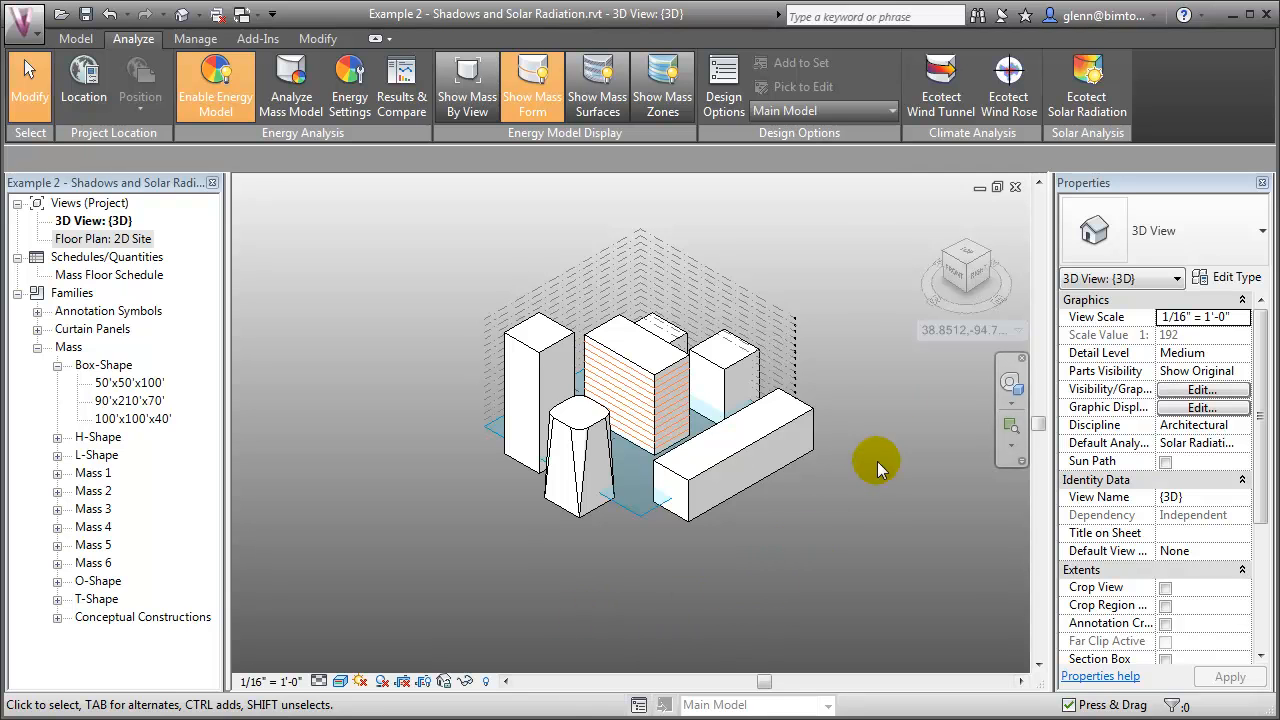
pyautogui.moveTo(436, 324)
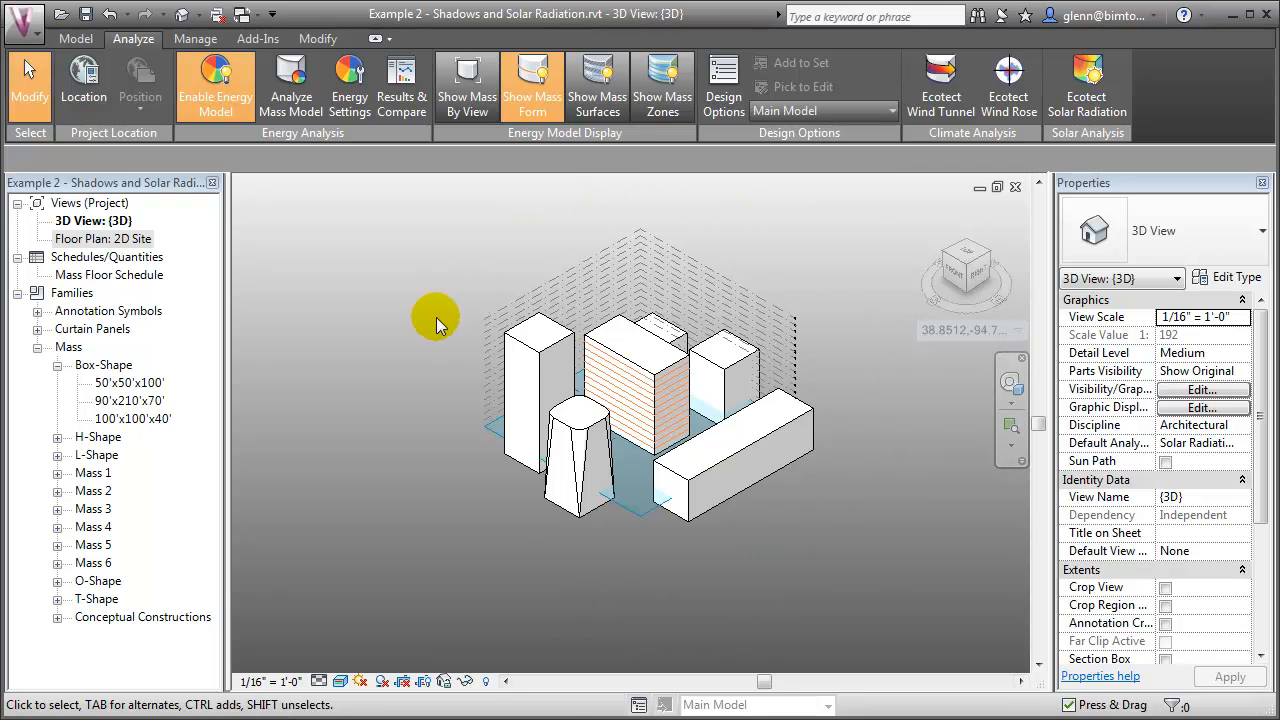
pyautogui.moveTo(748, 568)
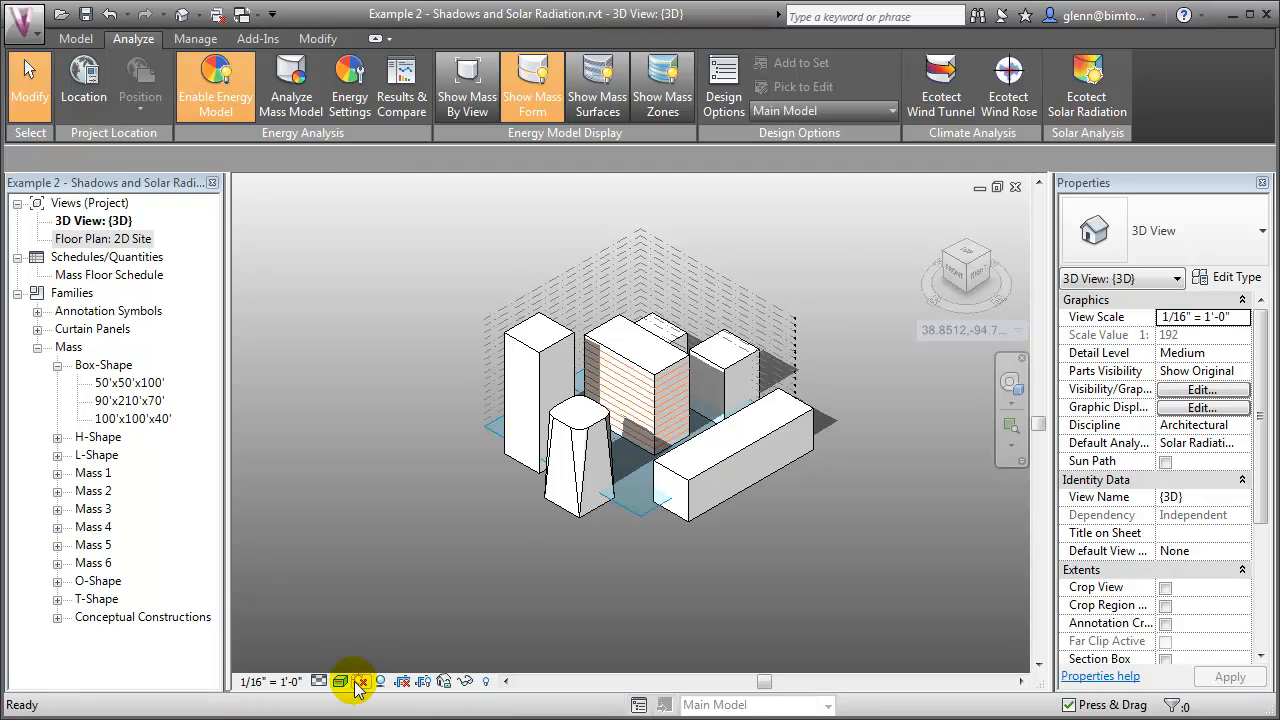
# Turn the sun path on and drag the sun between late-afternoon and morning positions
pyautogui.click(364, 680)
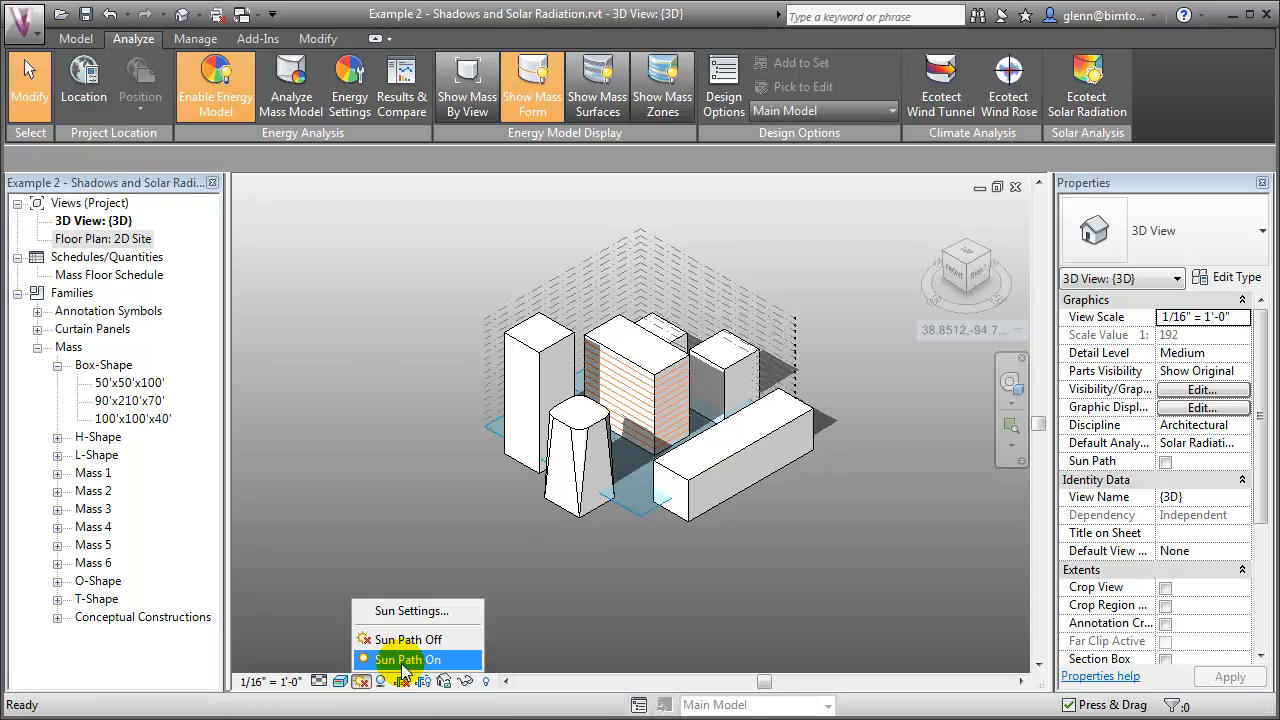
pyautogui.click(408, 660)
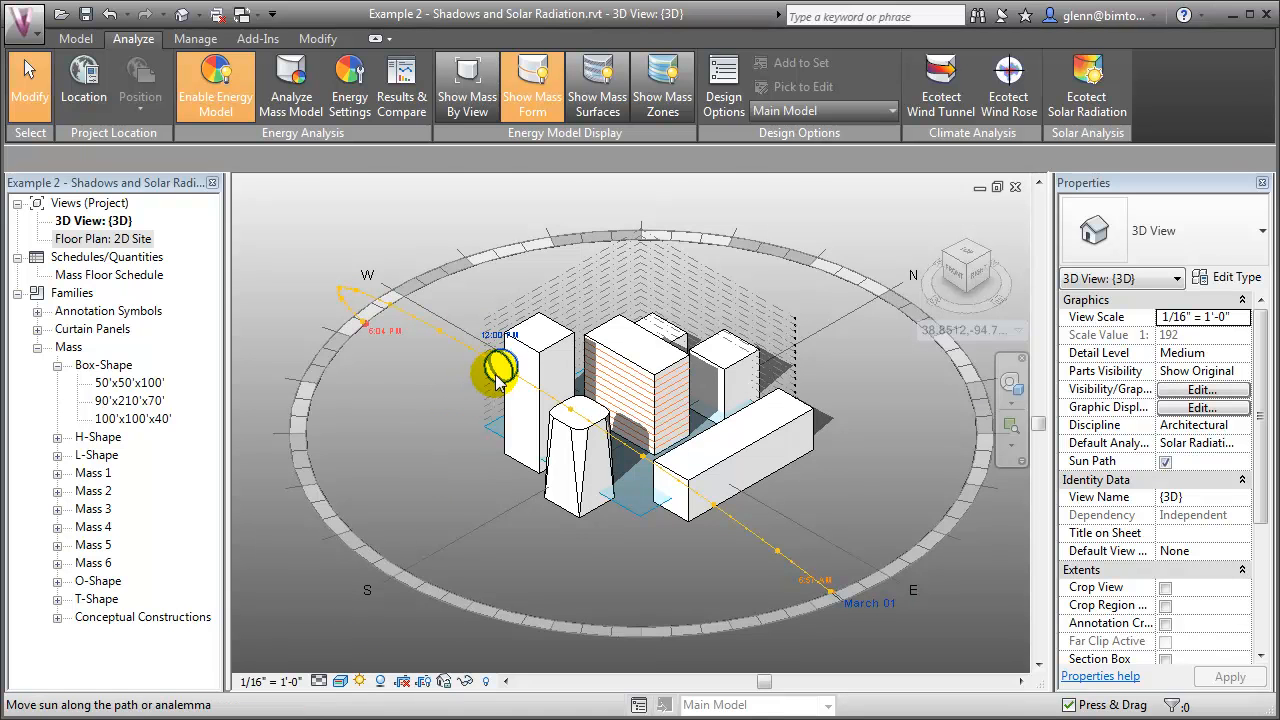
pyautogui.moveTo(496, 368); pyautogui.dragTo(364, 330)
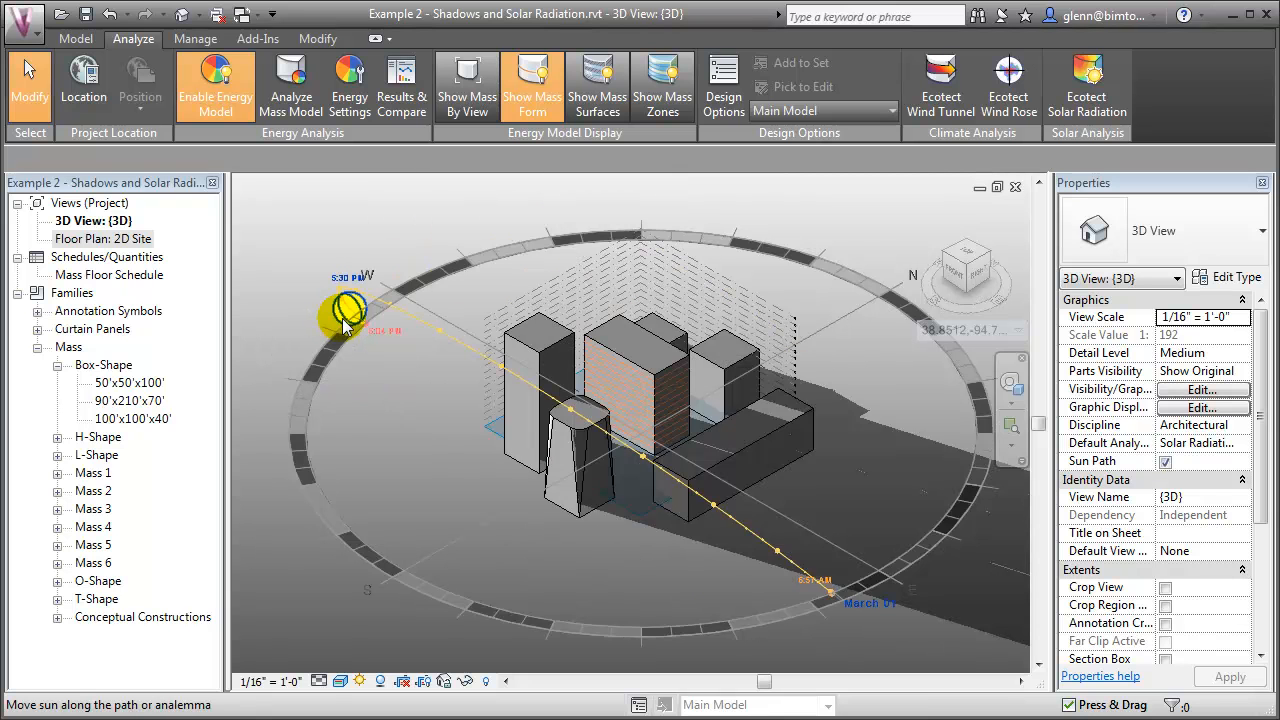
pyautogui.moveTo(350, 310); pyautogui.dragTo(590, 414)
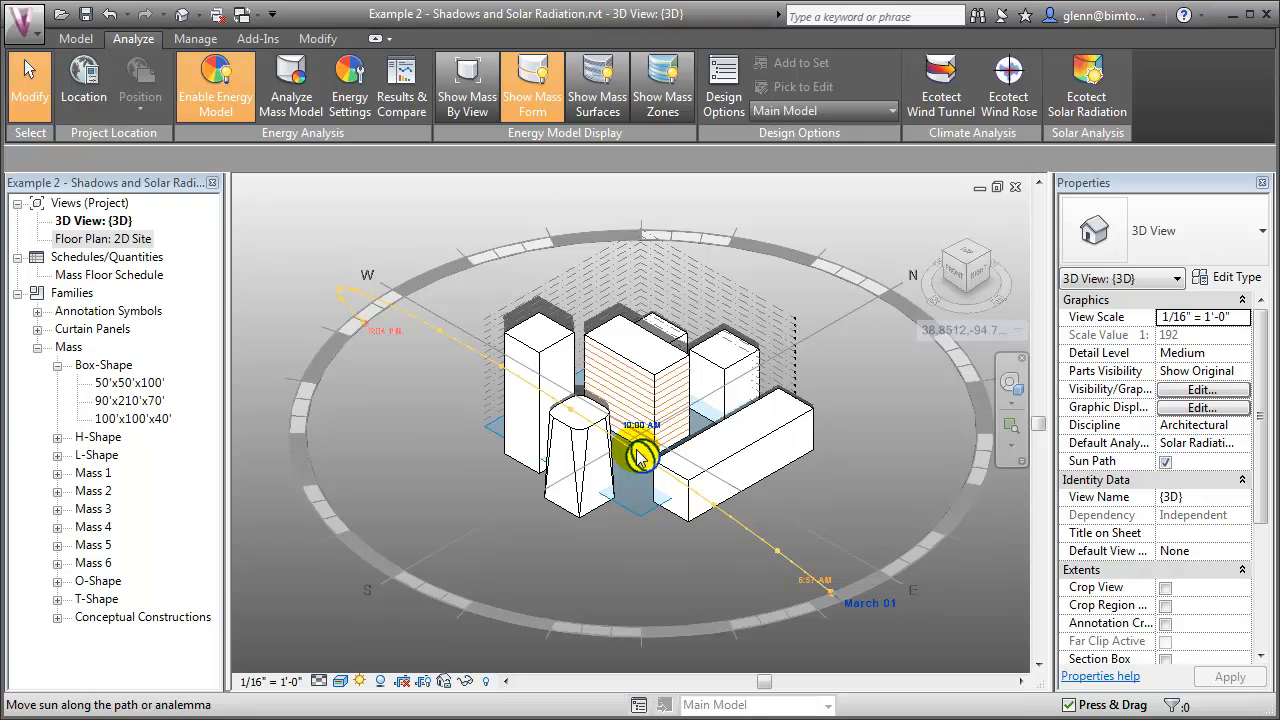
# Drag the sun across the yearly analemma to a summer date, then back to the March date
pyautogui.moveTo(640, 450); pyautogui.dragTo(524, 370)
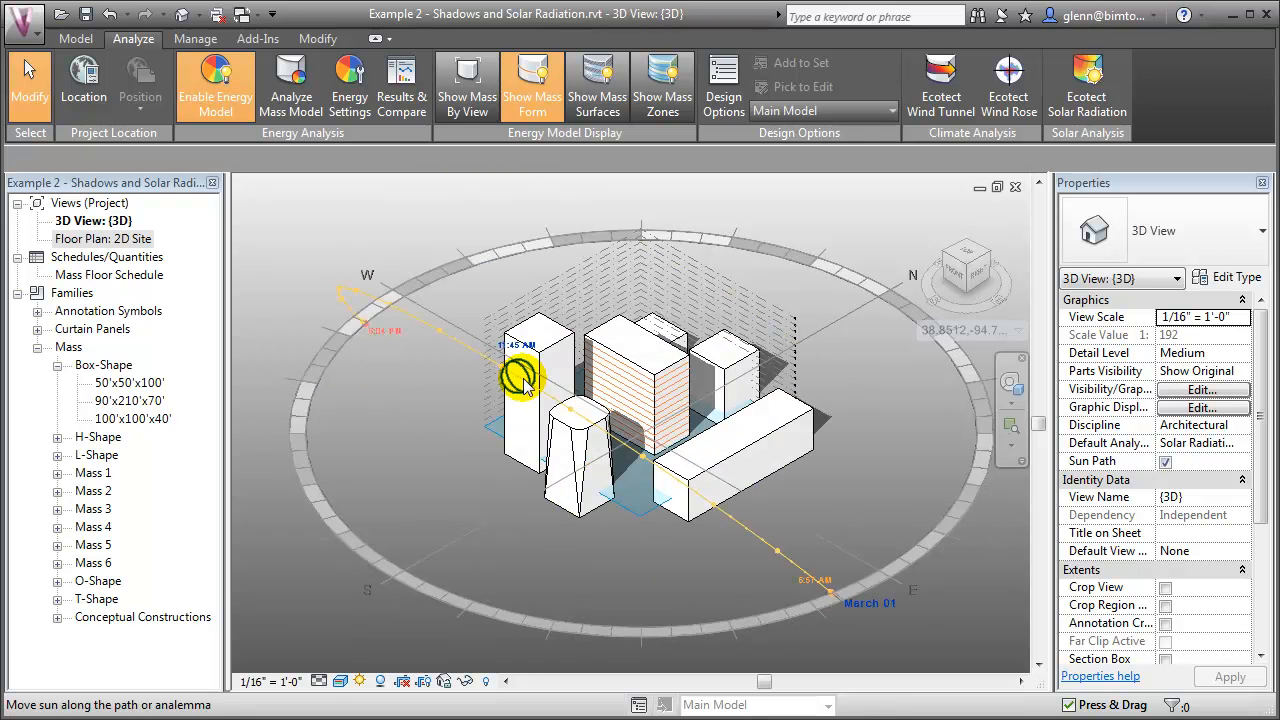
pyautogui.moveTo(524, 376); pyautogui.dragTo(470, 410)
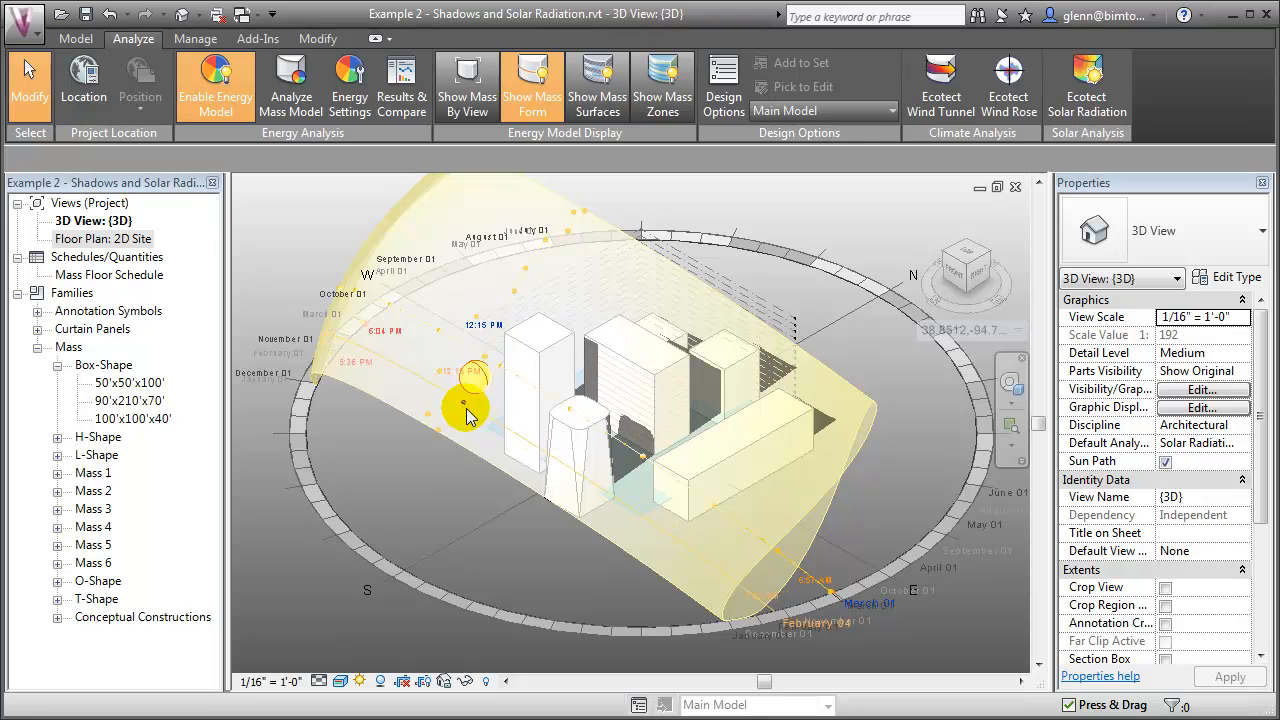
pyautogui.moveTo(470, 404); pyautogui.dragTo(444, 428)
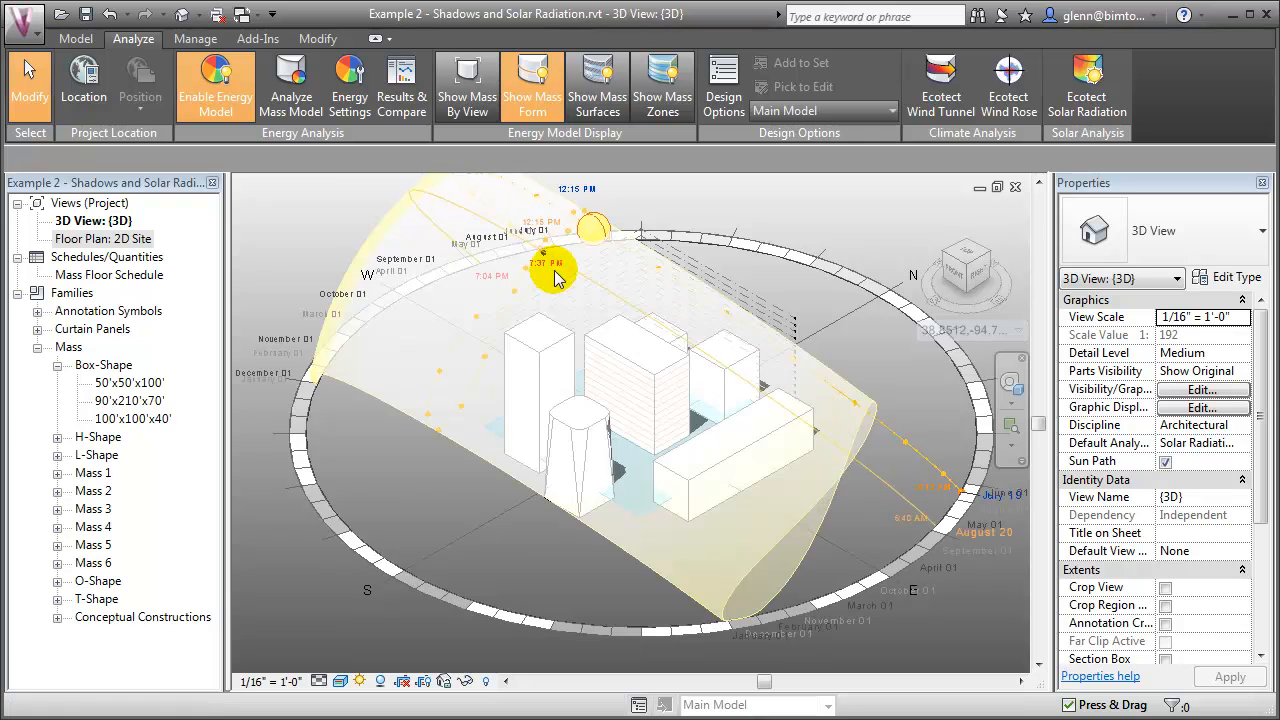
pyautogui.moveTo(556, 270); pyautogui.dragTo(490, 356)
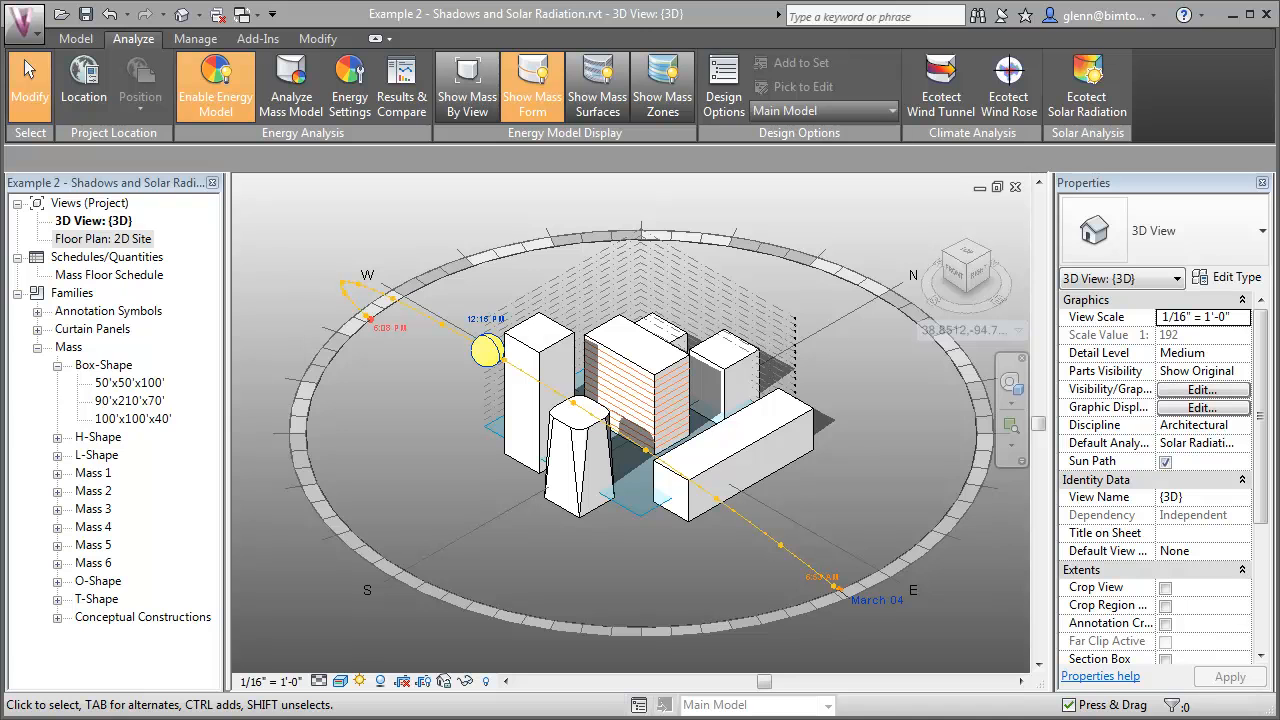
pyautogui.moveTo(1036, 236)
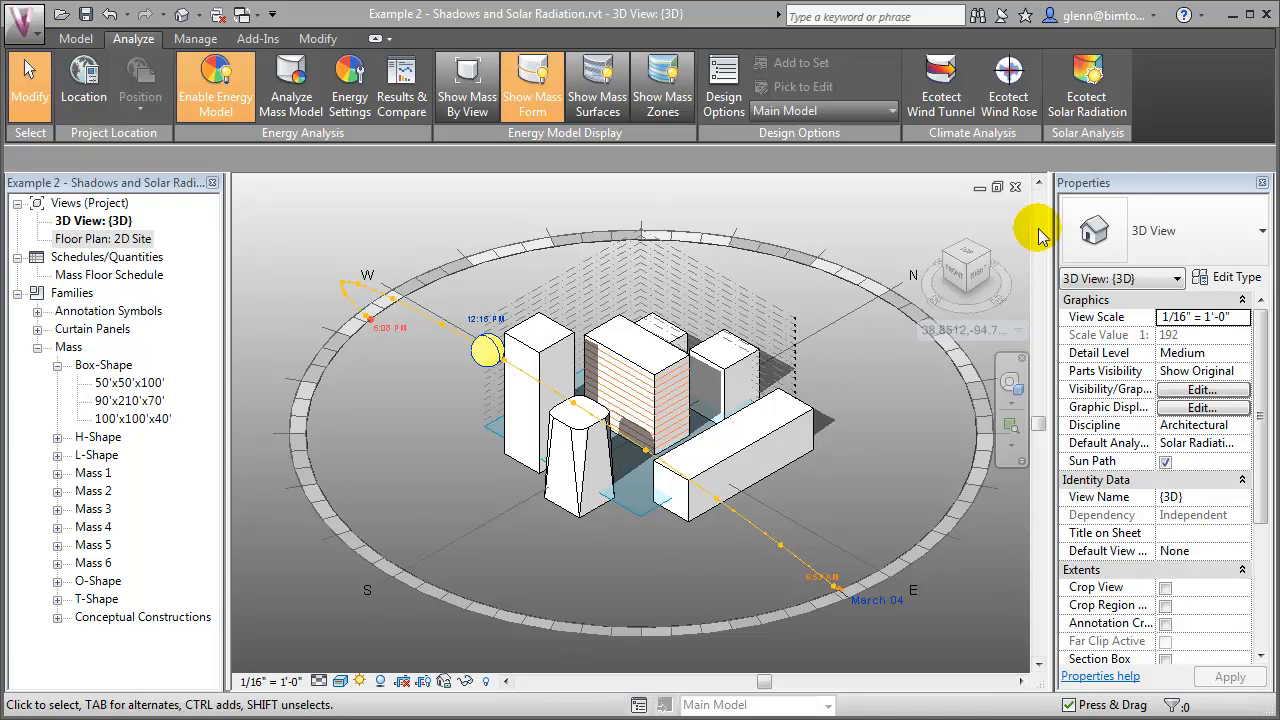
pyautogui.moveTo(1130, 110)
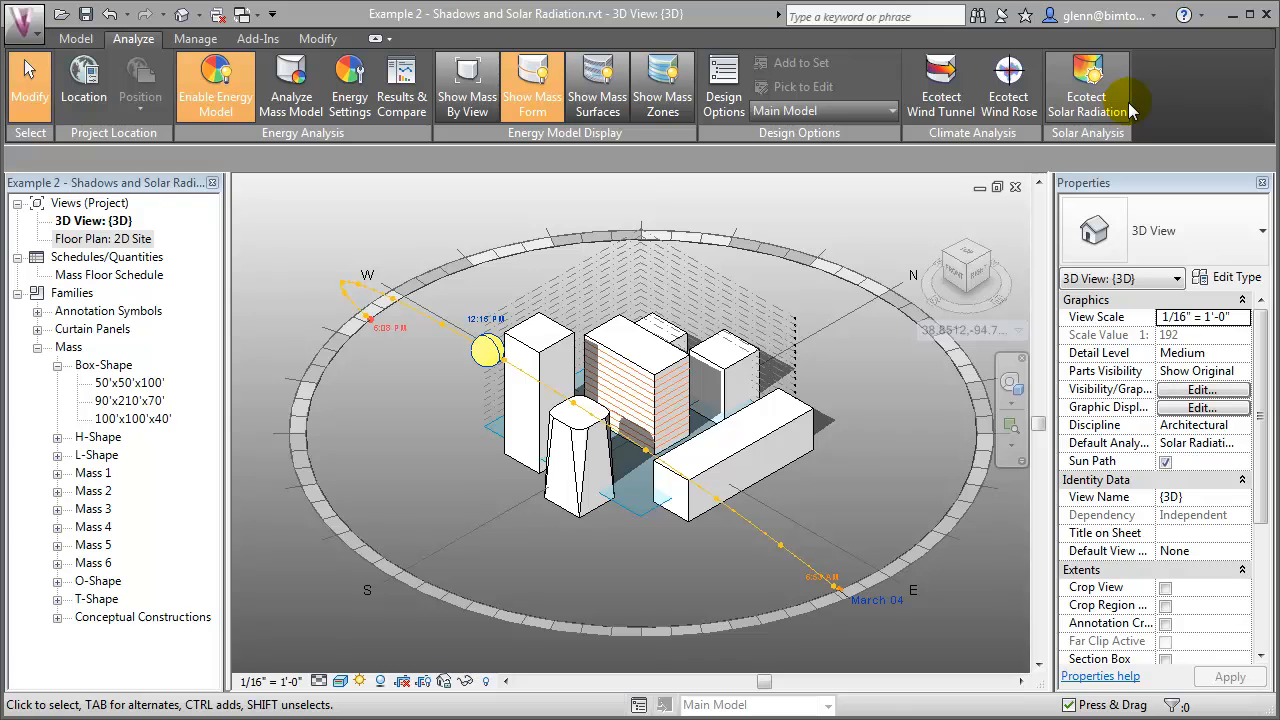
# Review the Ecotect Solar Radiation result type and unit options, then bring up the sun study settings
pyautogui.click(1086, 80)
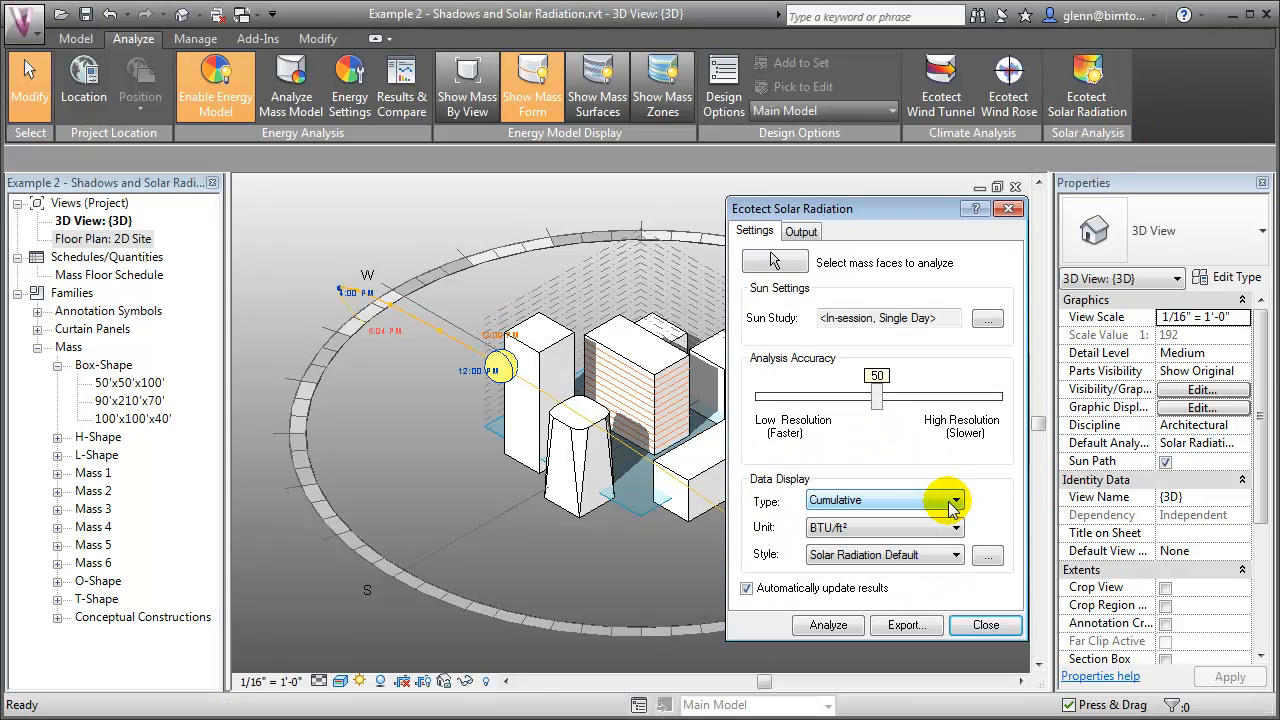
pyautogui.click(948, 500)
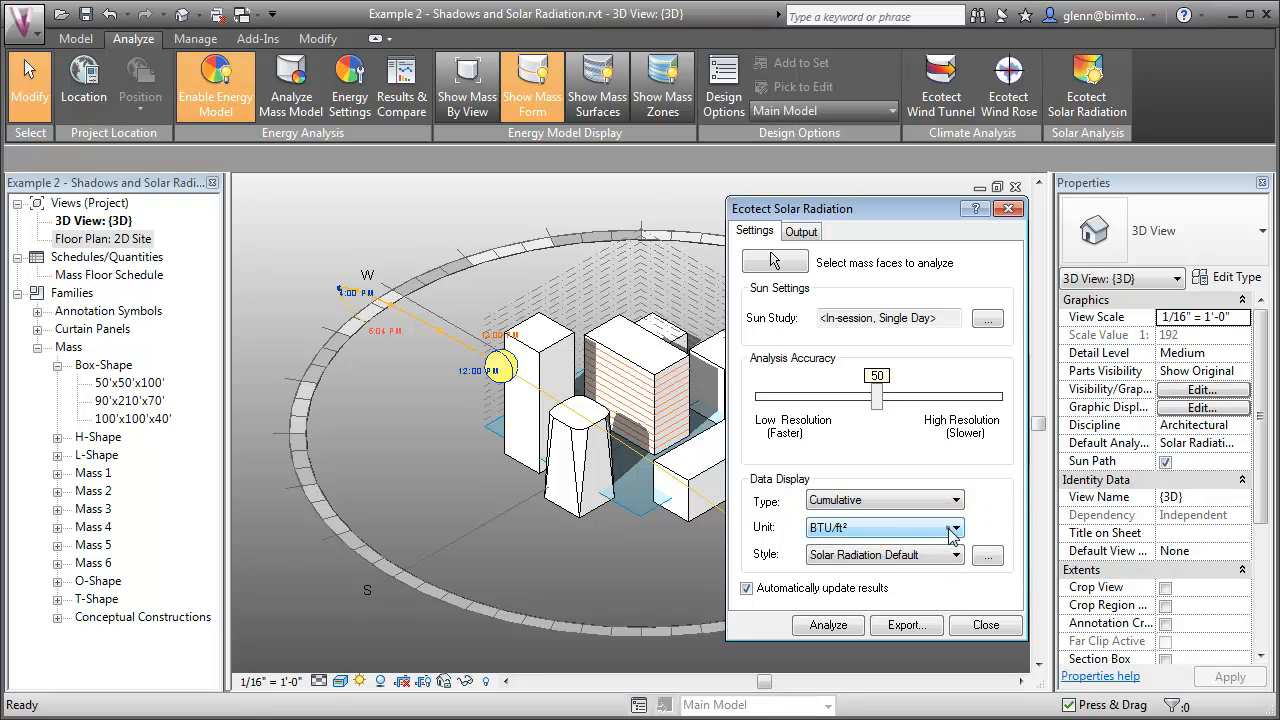
pyautogui.click(952, 528)
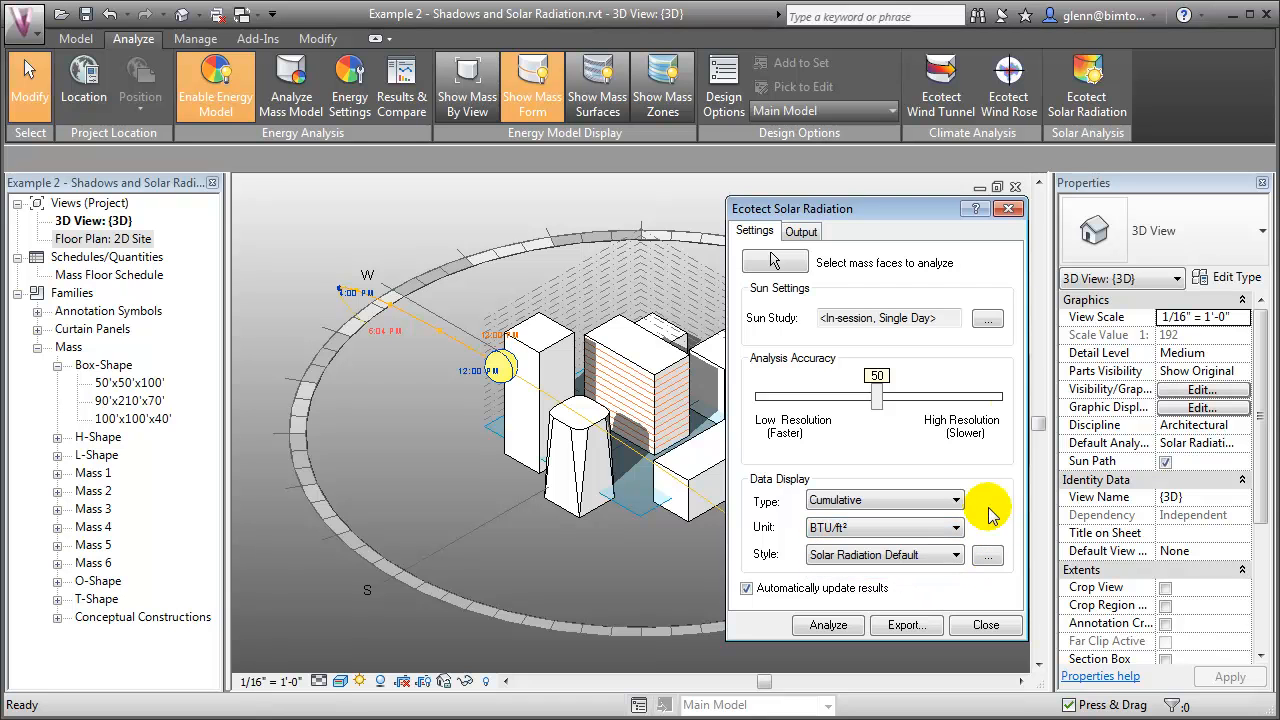
pyautogui.click(988, 316)
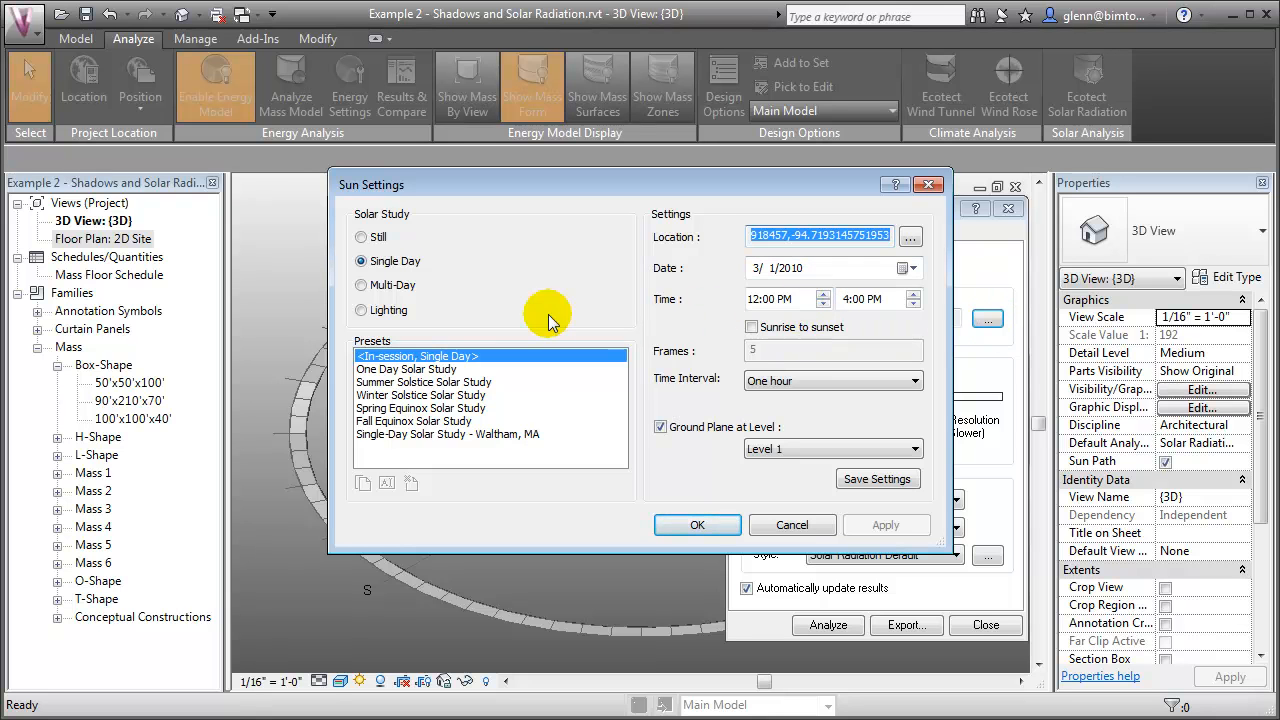
# Switch to Multi-Day, preview the Fall and One Year presets, and apply the Winter Solar Study
pyautogui.click(362, 284)
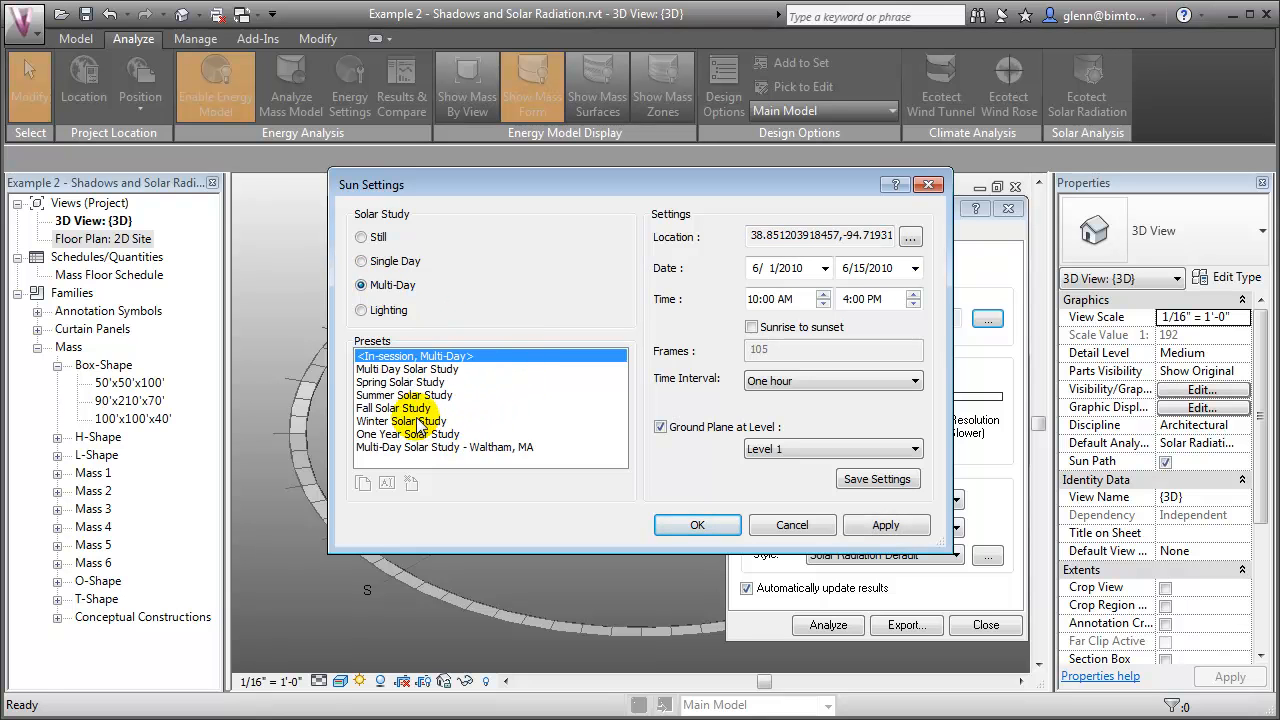
pyautogui.click(394, 408)
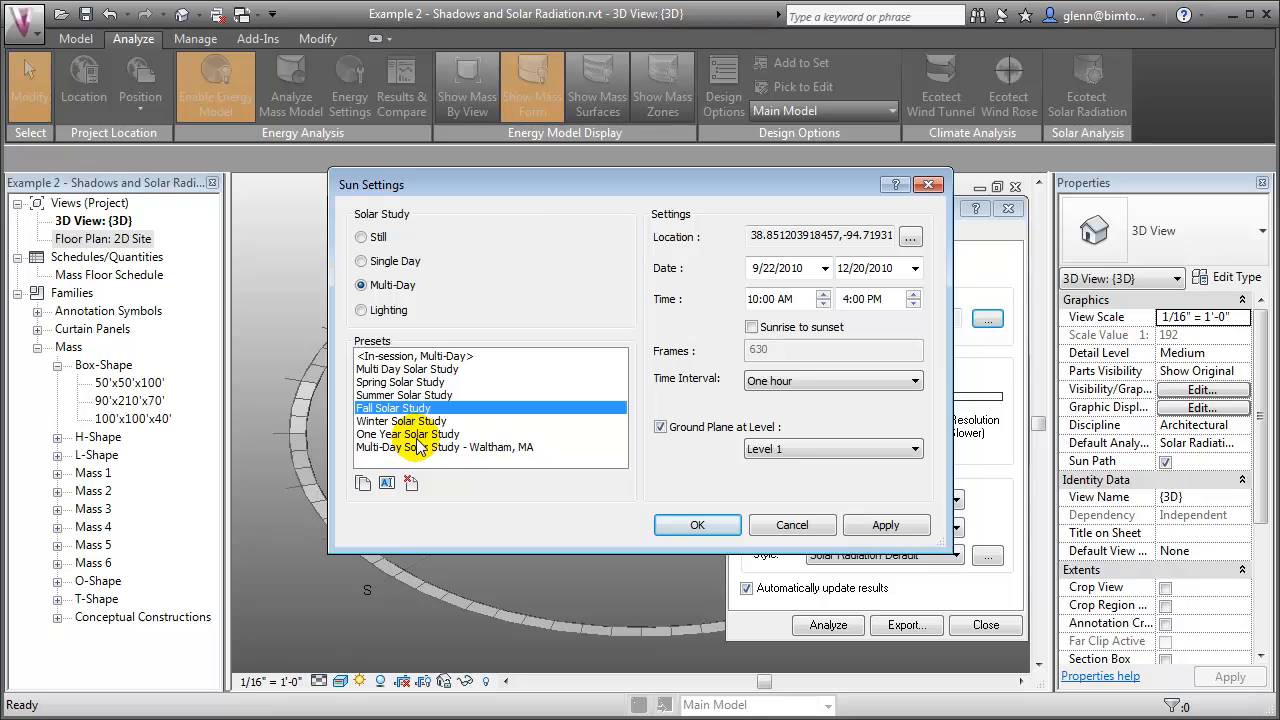
pyautogui.click(408, 434)
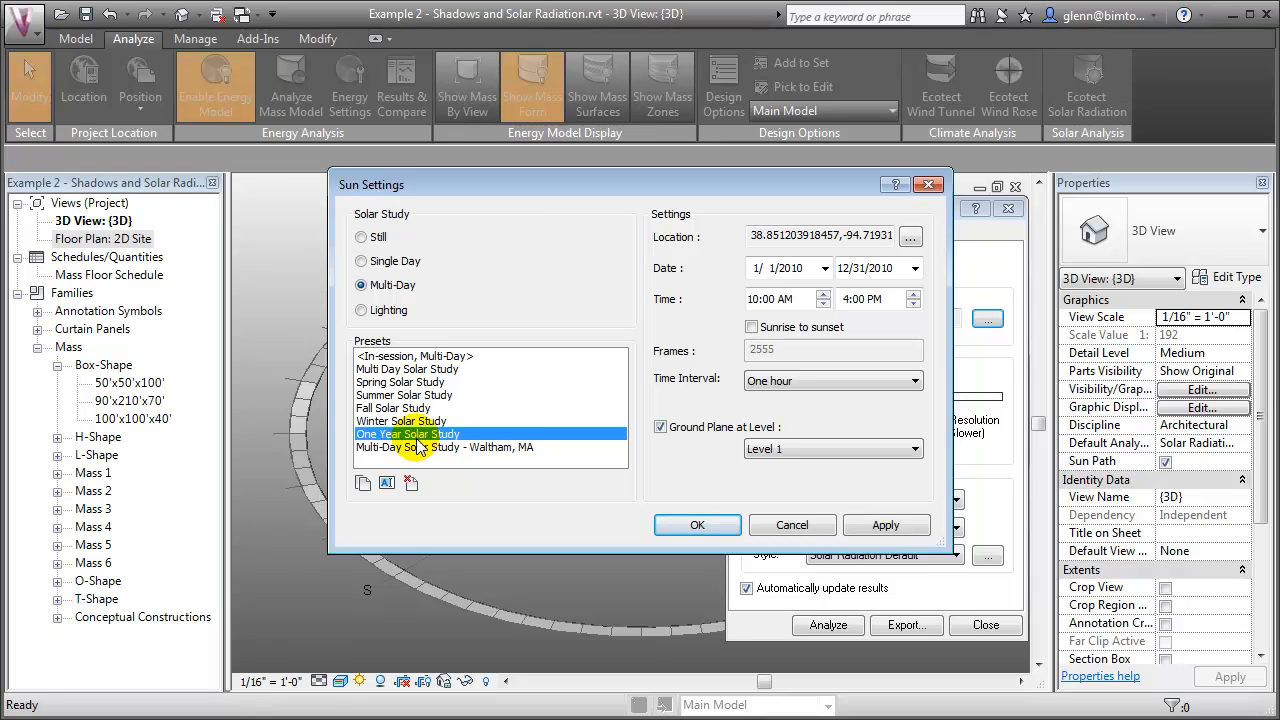
pyautogui.click(400, 420)
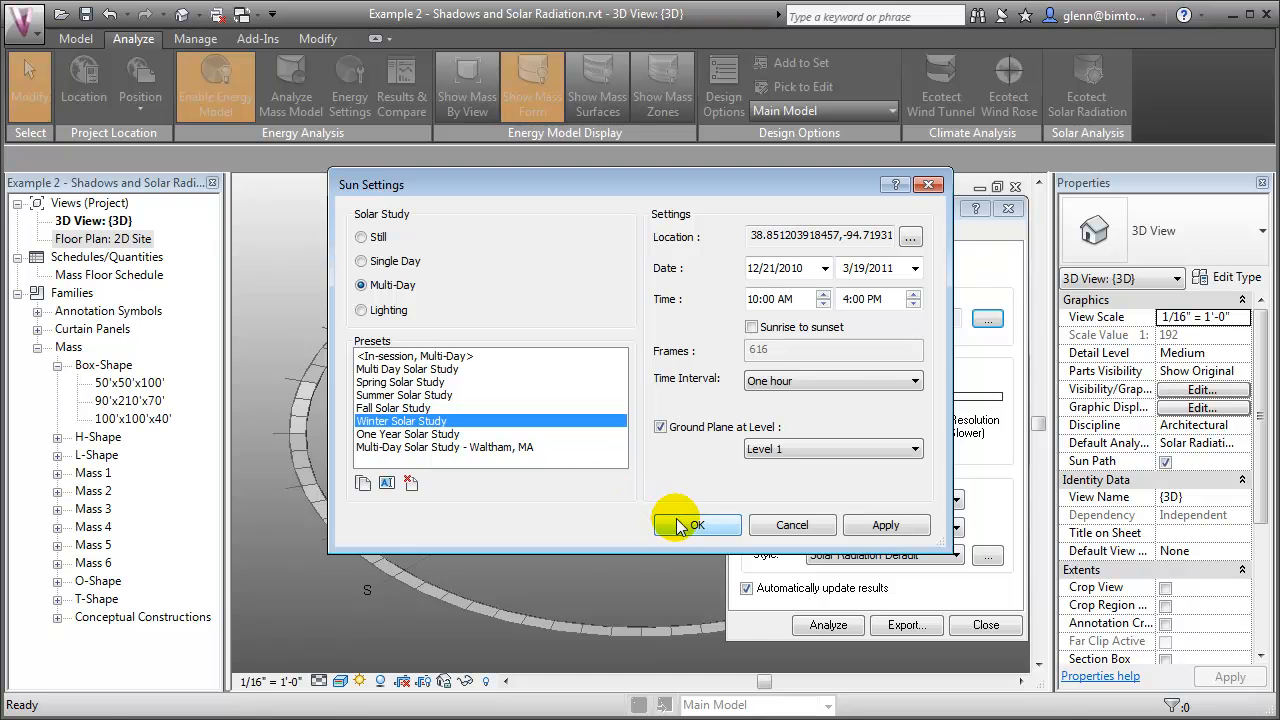
pyautogui.click(696, 524)
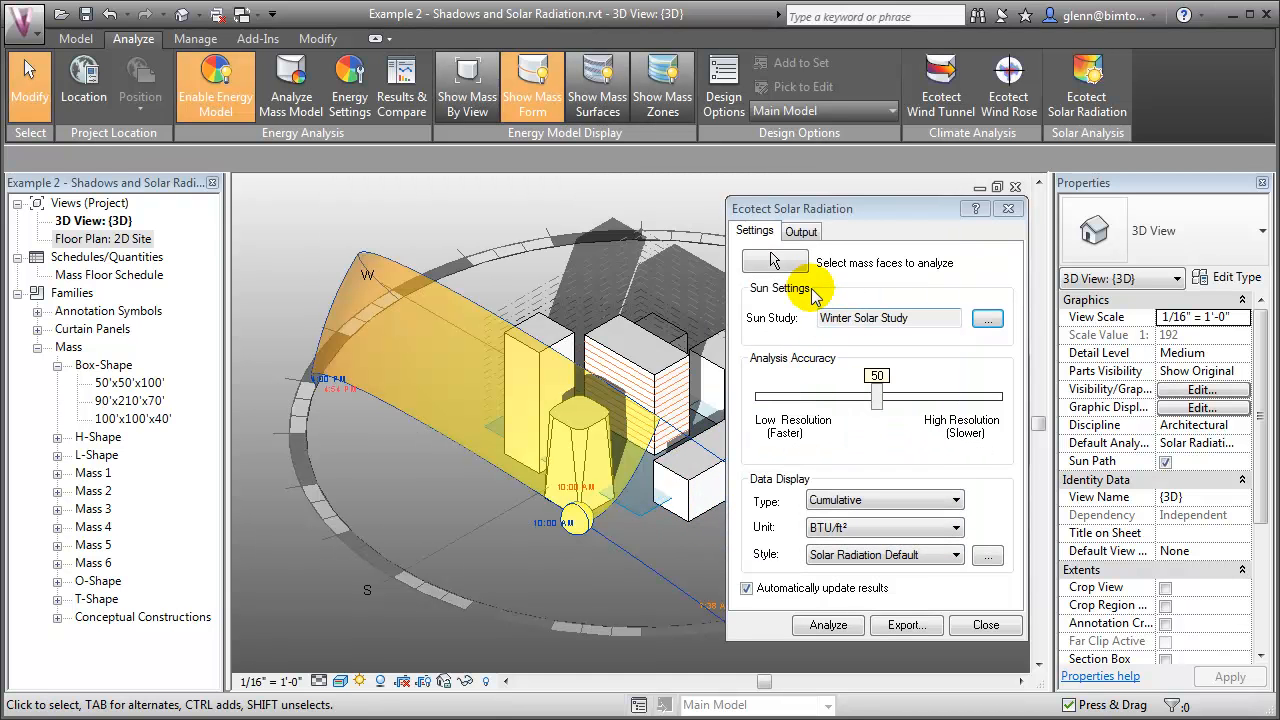
# Pick the striped tower facade for winter analysis and zoom in on its cumulative BTU result and legend
pyautogui.click(776, 262)
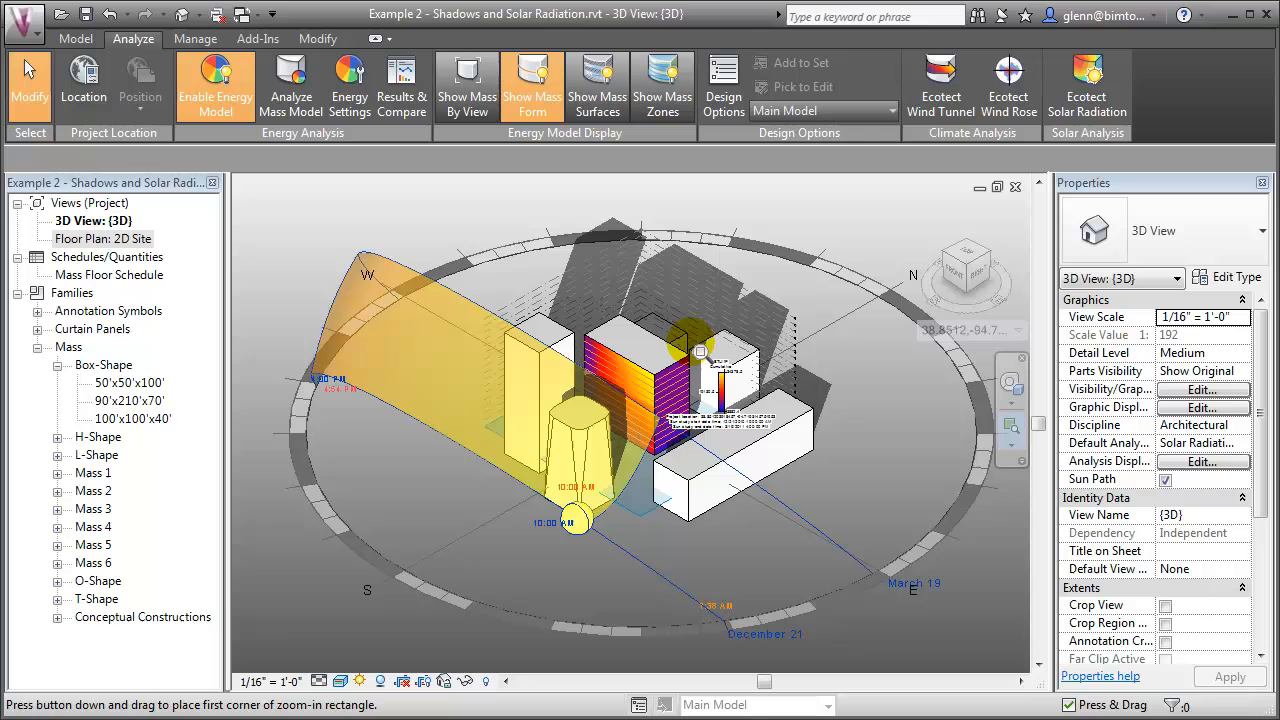
pyautogui.moveTo(700, 352); pyautogui.dragTo(790, 470)
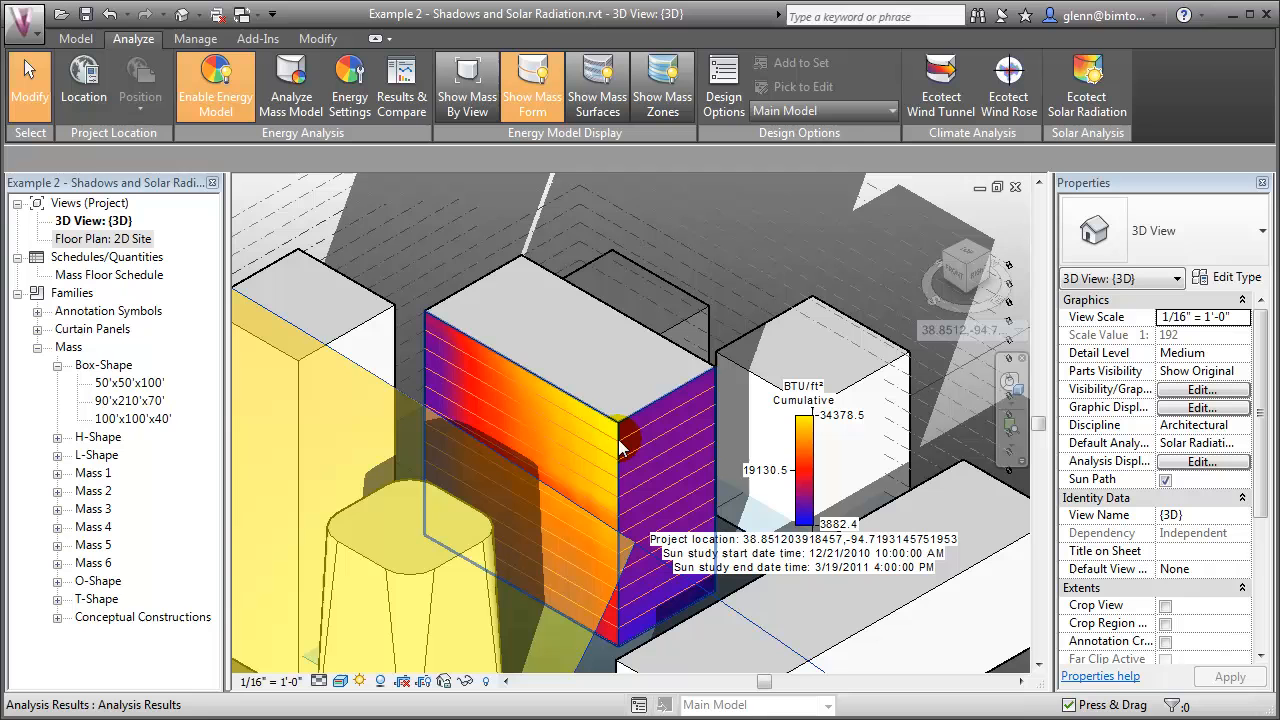
pyautogui.moveTo(614, 448)
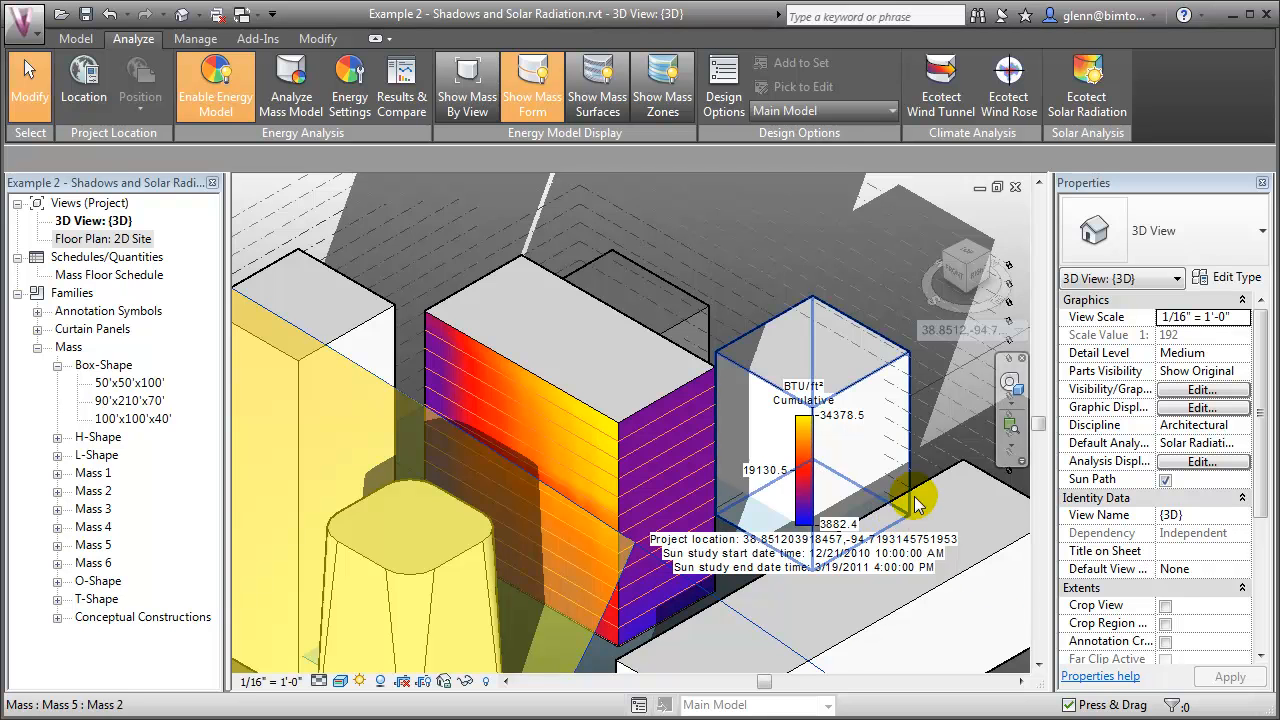
pyautogui.click(1086, 84)
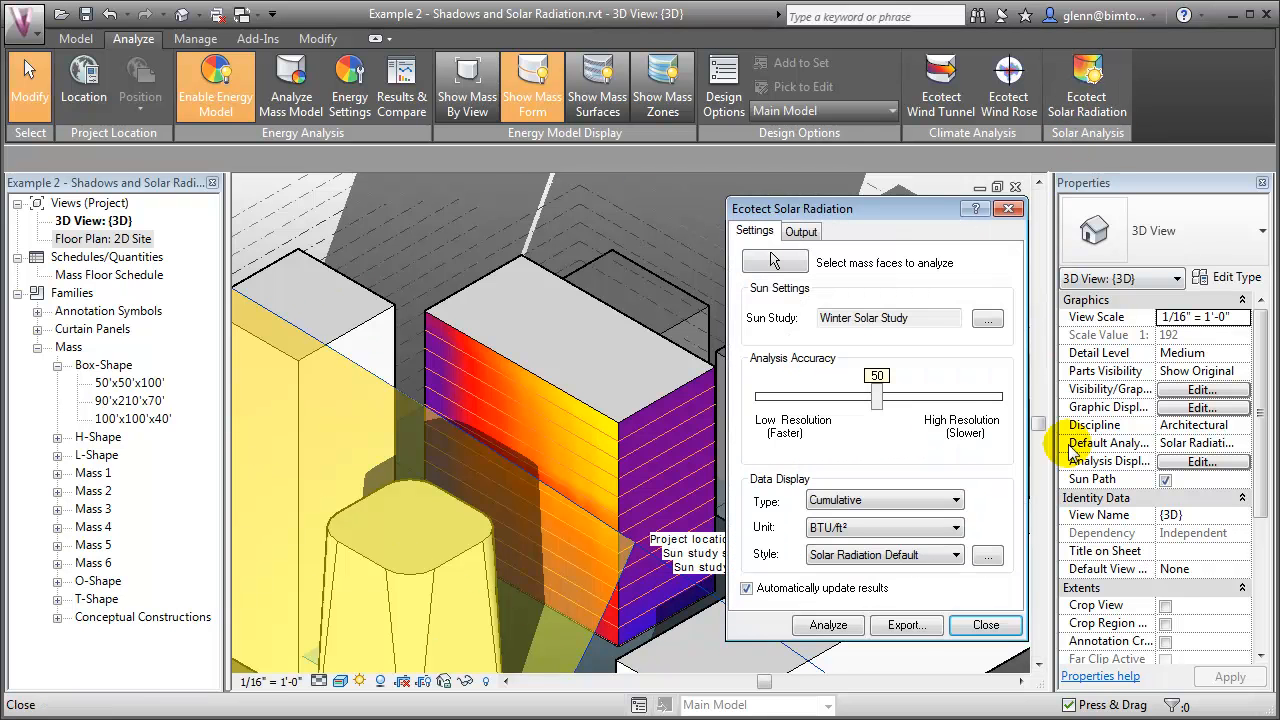
pyautogui.click(906, 624)
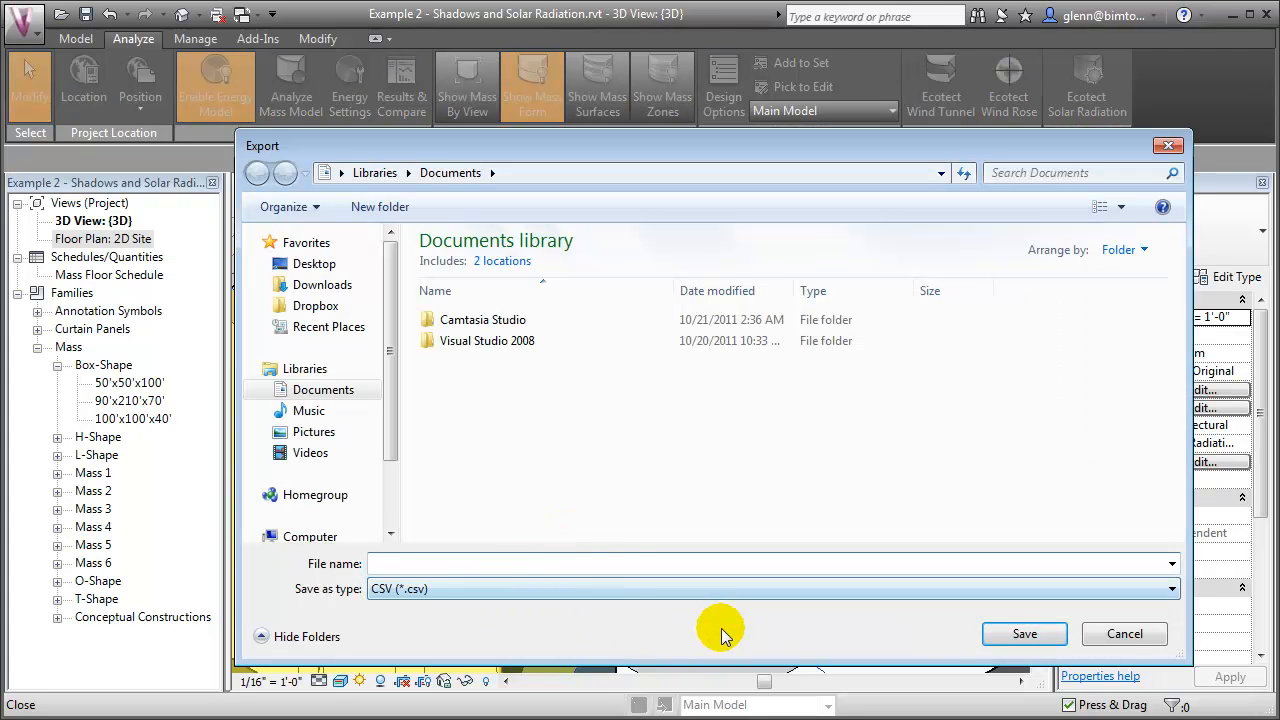
pyautogui.moveTo(1124, 634)
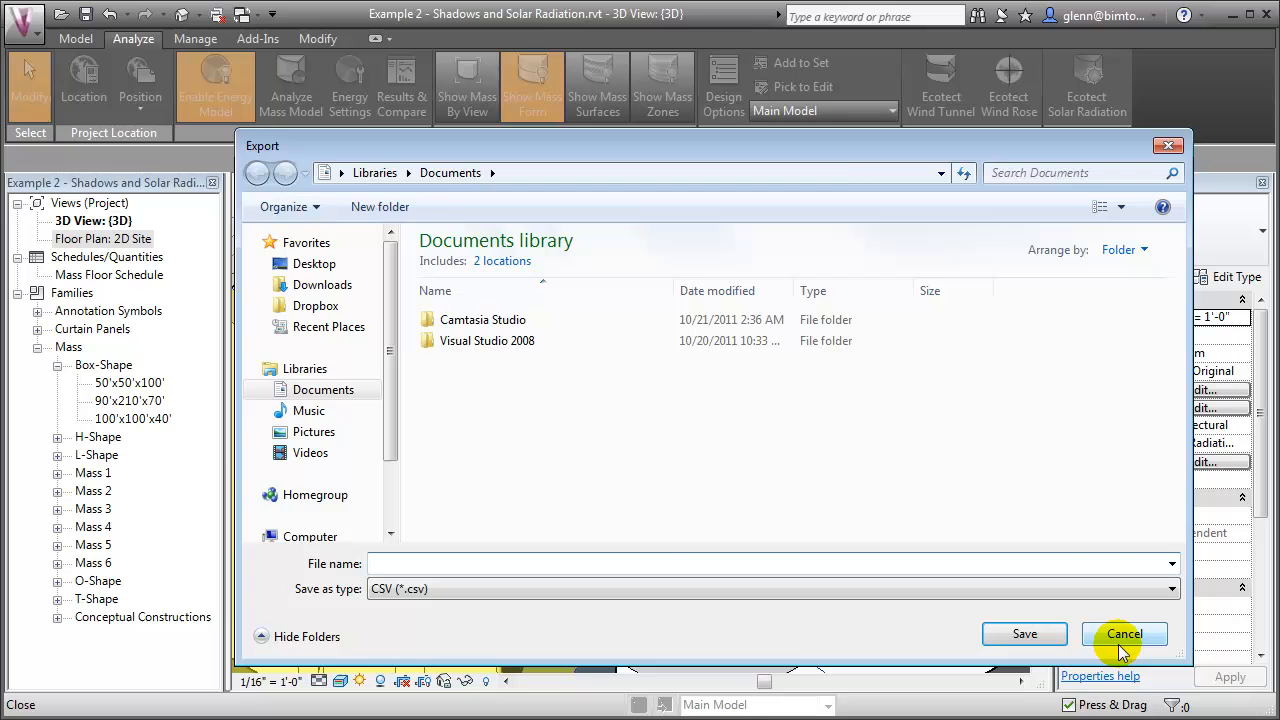
pyautogui.click(1124, 632)
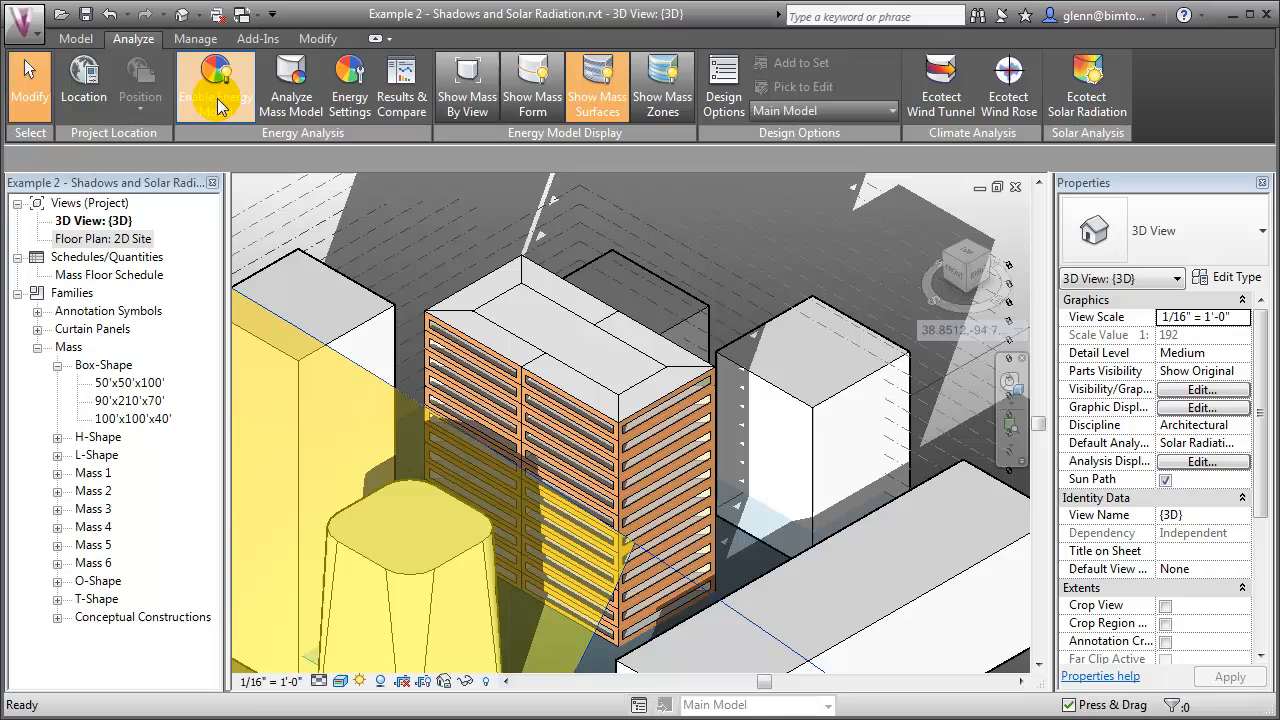
# Review the Energy Settings (Office type, 40% glazing) and select an exterior wall surface of the tower
pyautogui.click(348, 84)
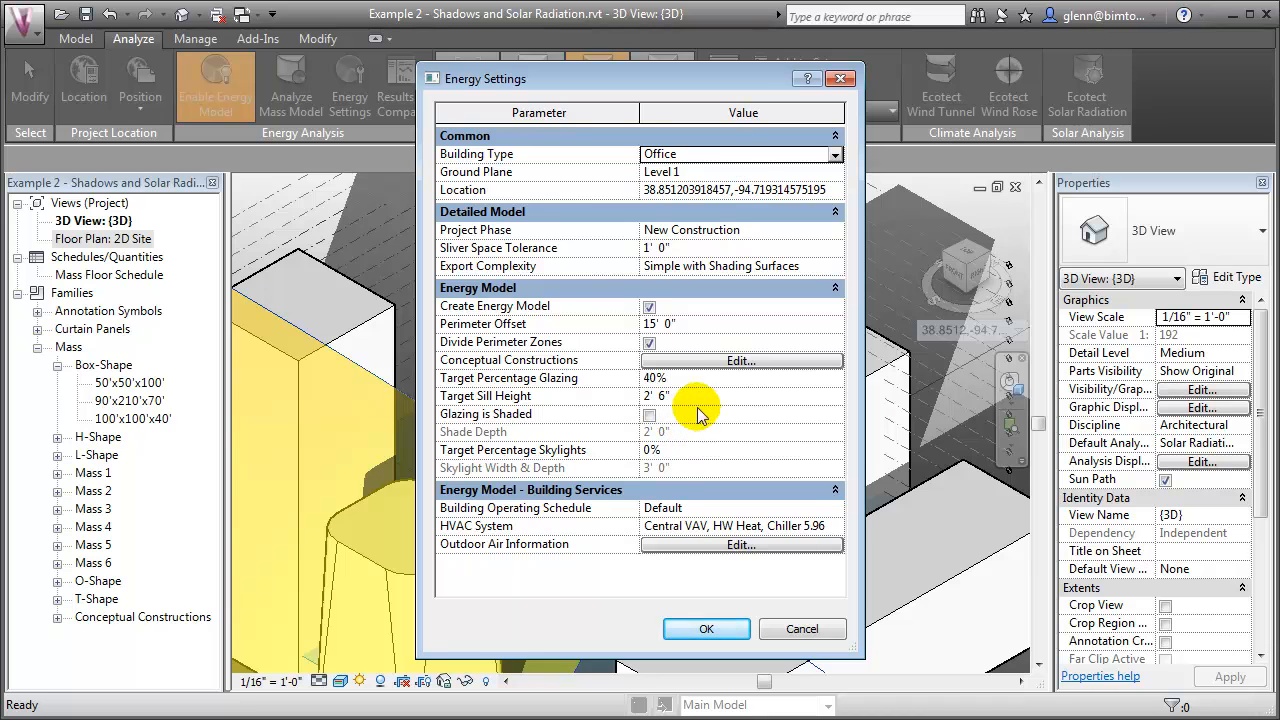
pyautogui.moveTo(716, 388)
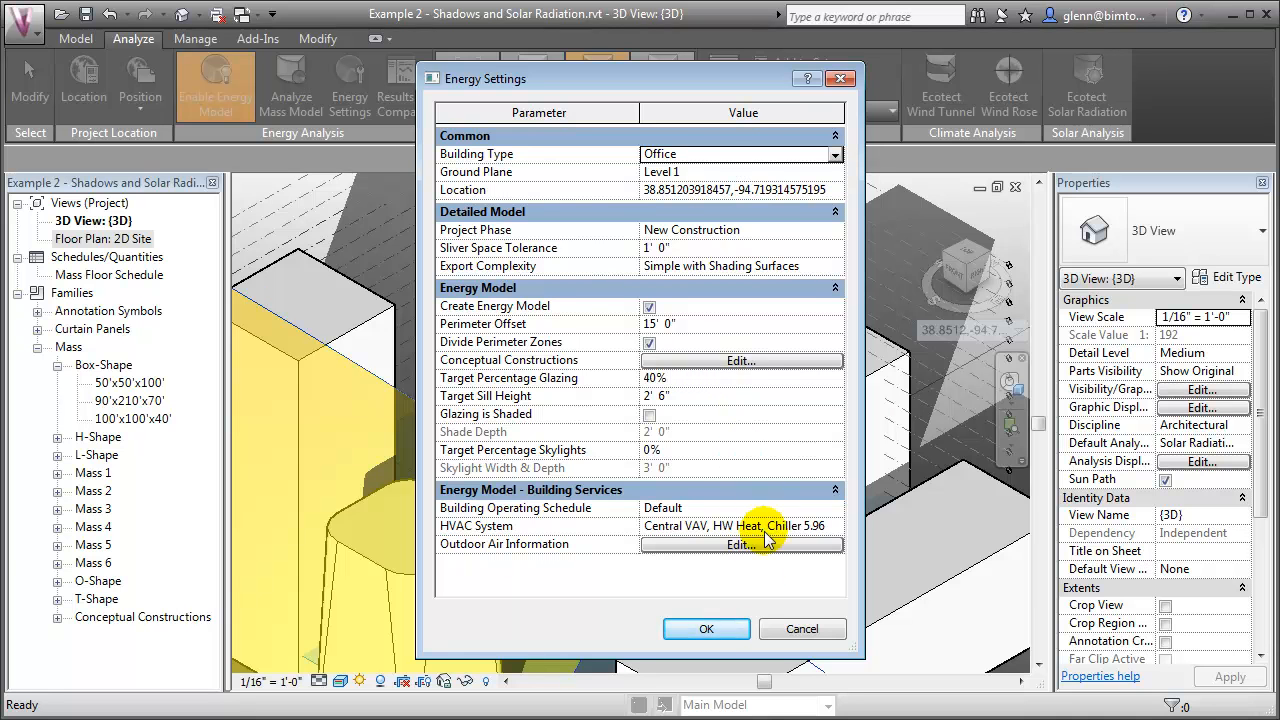
pyautogui.click(706, 628)
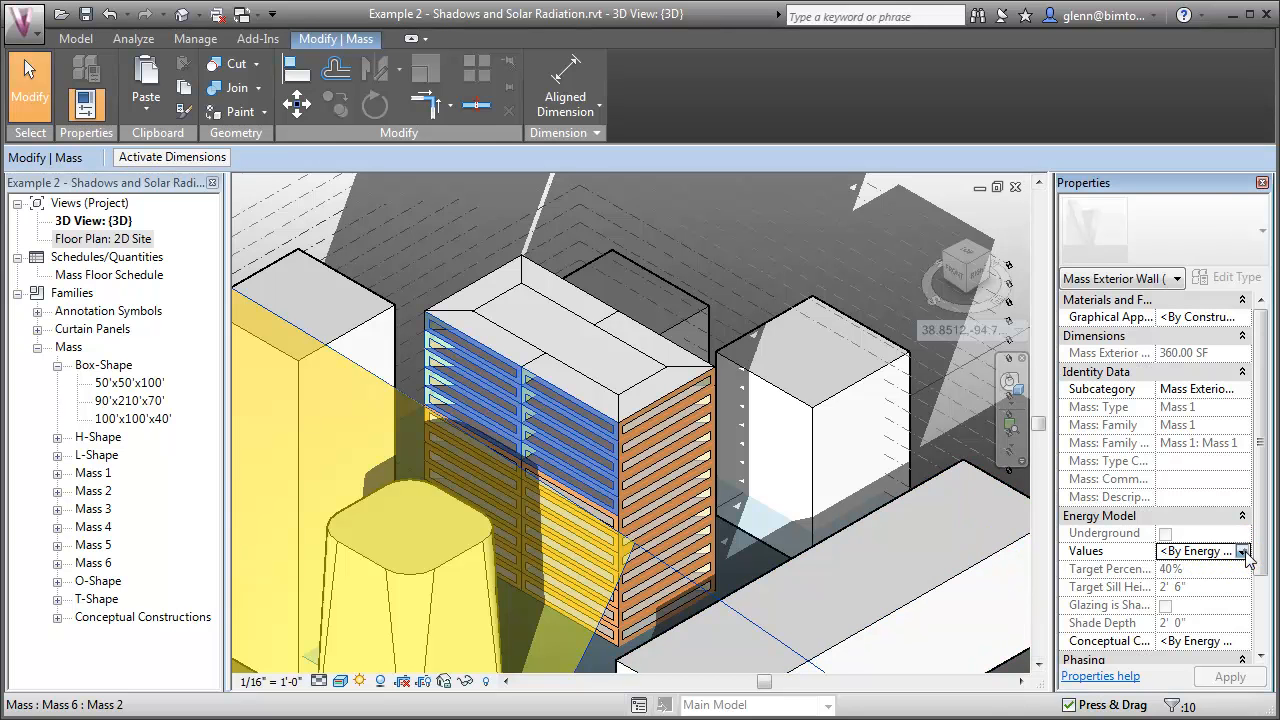
# Set the wall's values By Surface with 60% target glazing and shaded glazing, and apply
pyautogui.click(1268, 552)
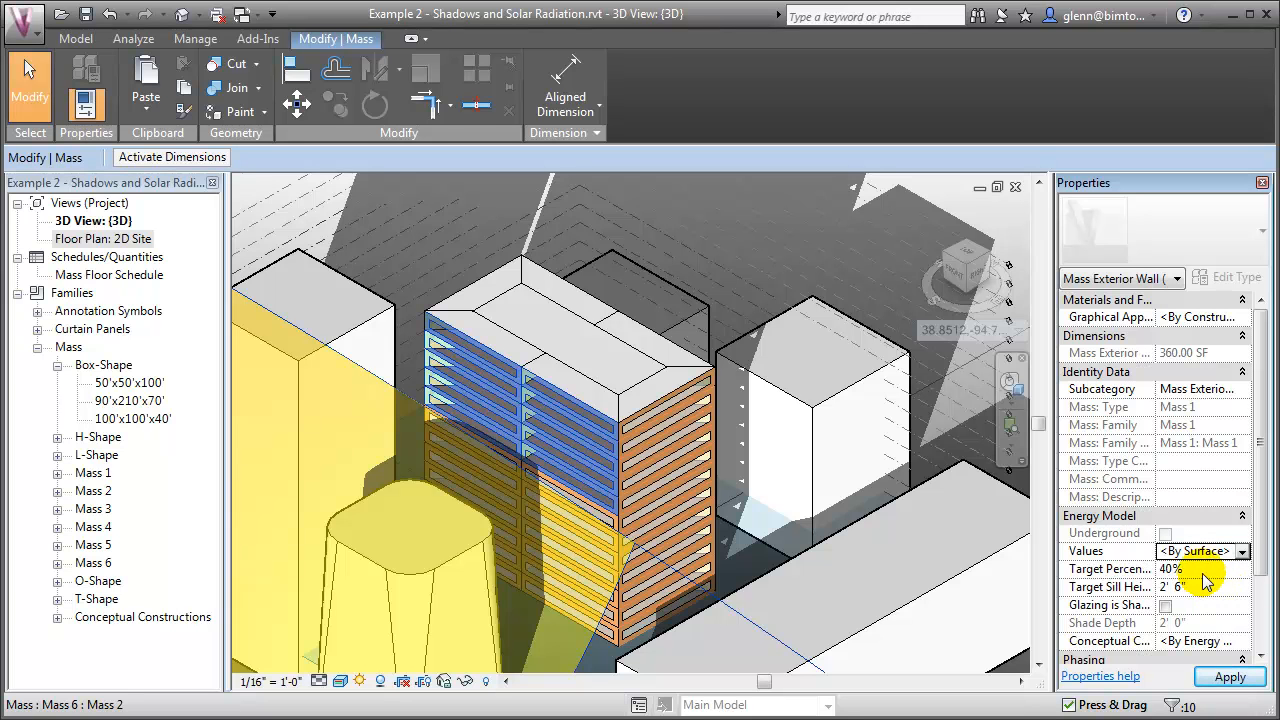
pyautogui.click(1180, 568)
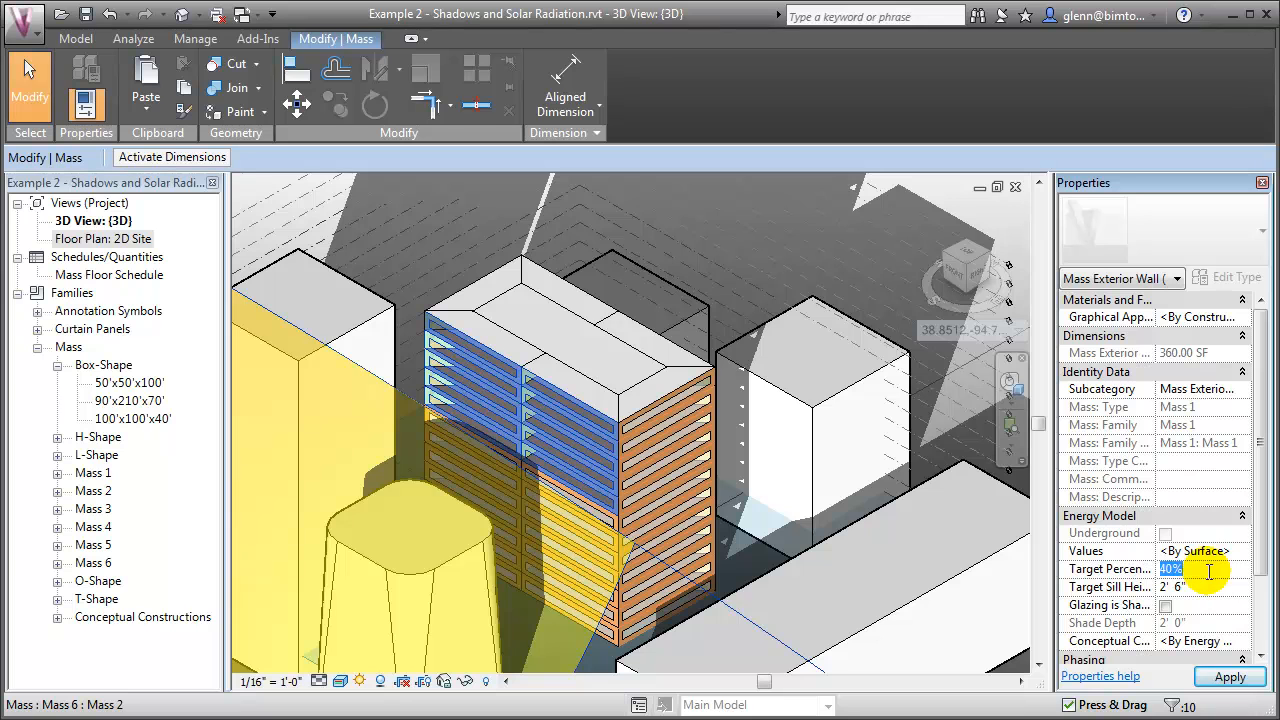
pyautogui.write('60')
pyautogui.click(1202, 622)
pyautogui.write('4')
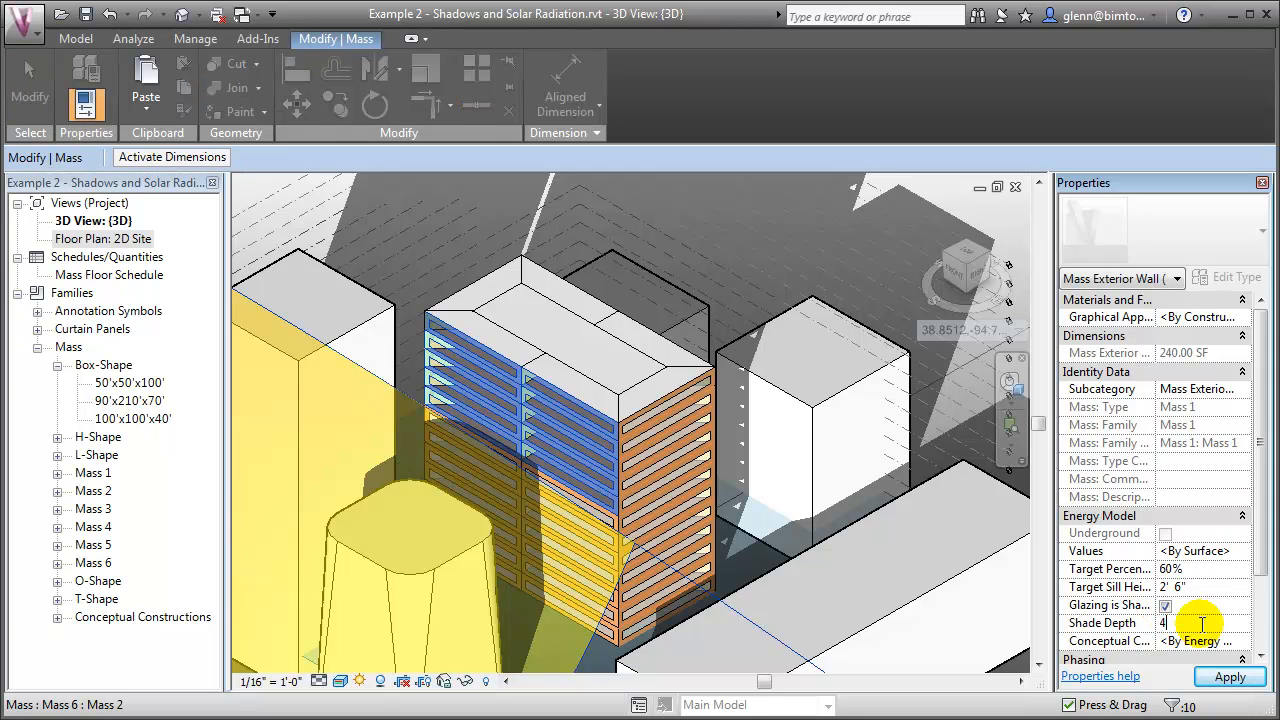
pyautogui.click(1232, 676)
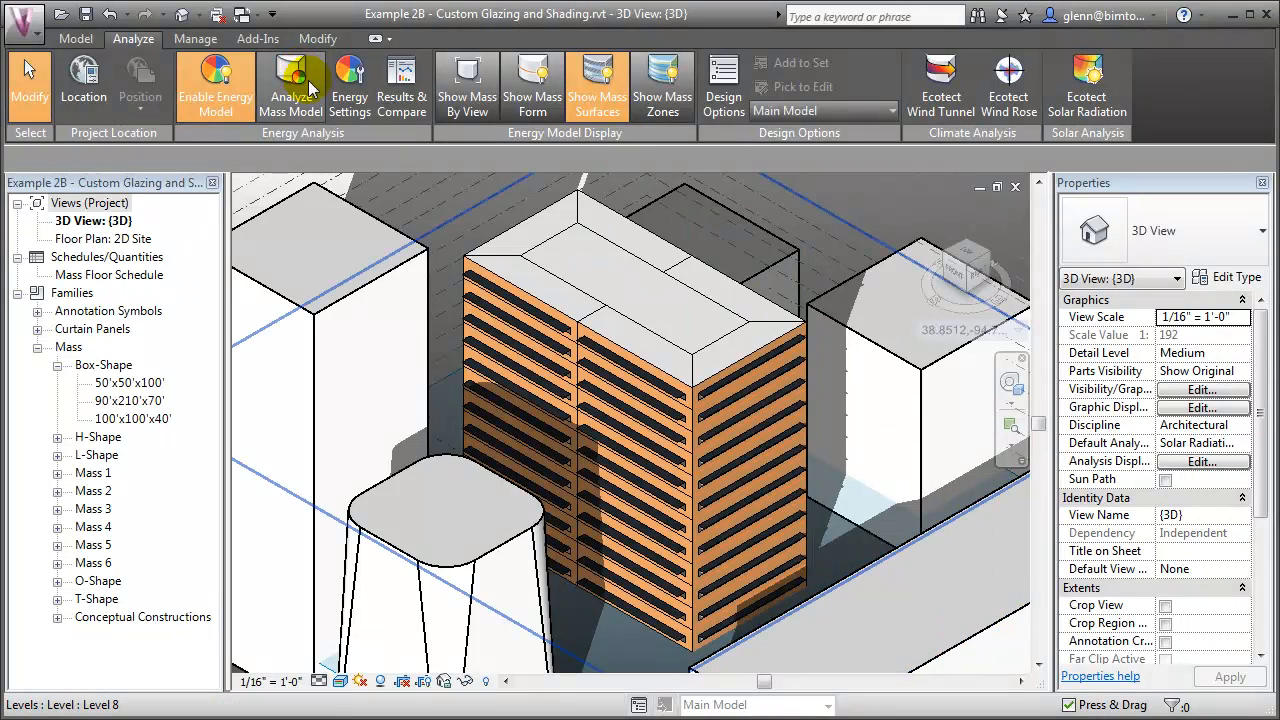
pyautogui.moveTo(400, 84)
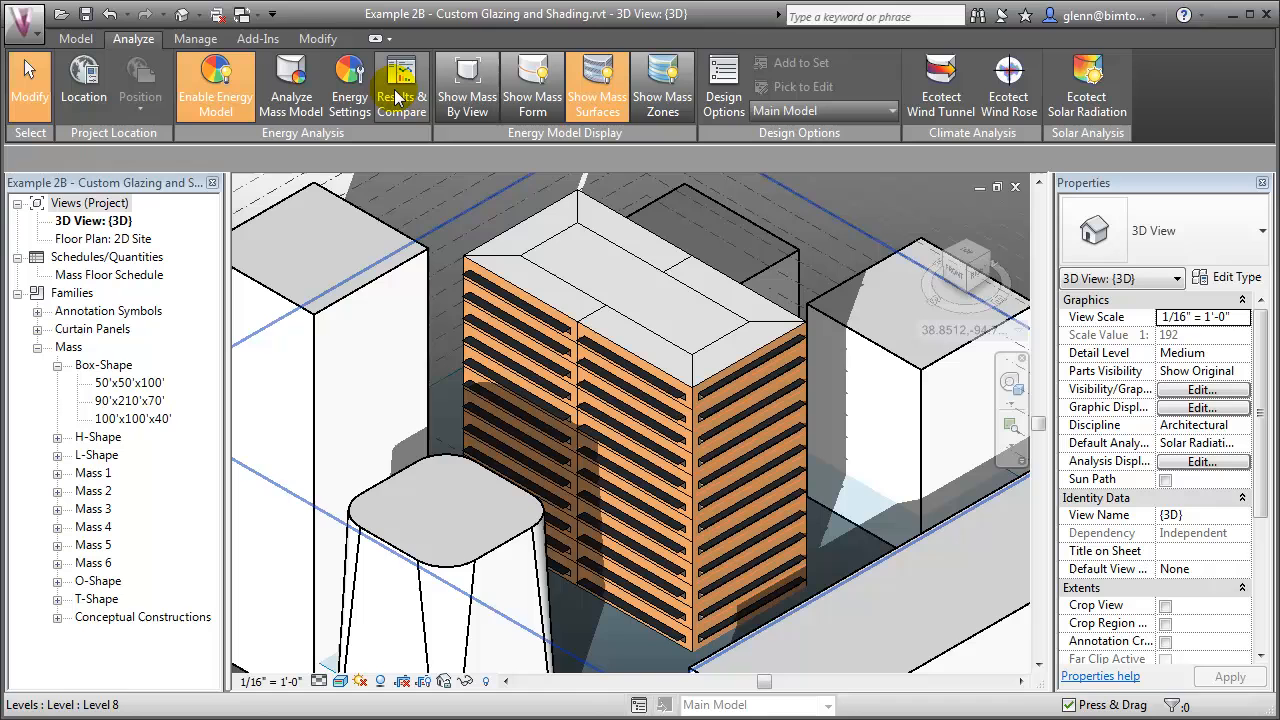
# Compare Example 2A and 2B energy results, scrolling through EUI, cost and carbon emissions charts
pyautogui.click(400, 84)
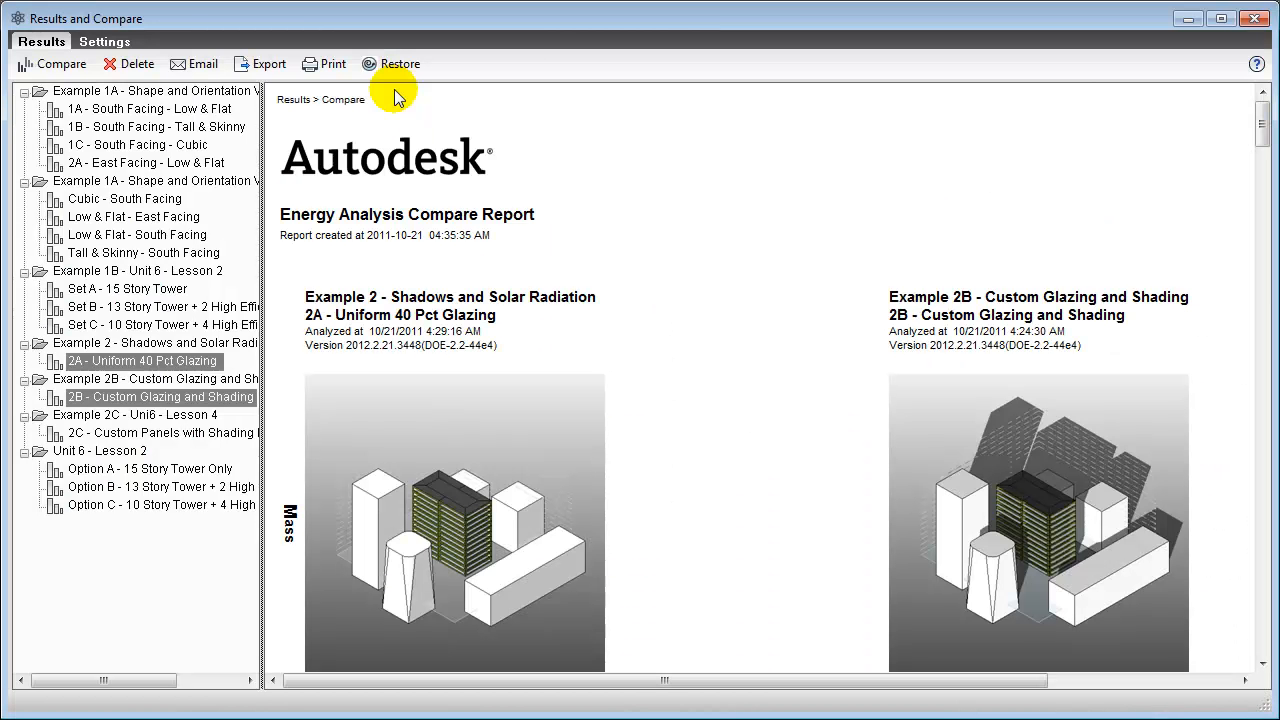
pyautogui.moveTo(1240, 136)
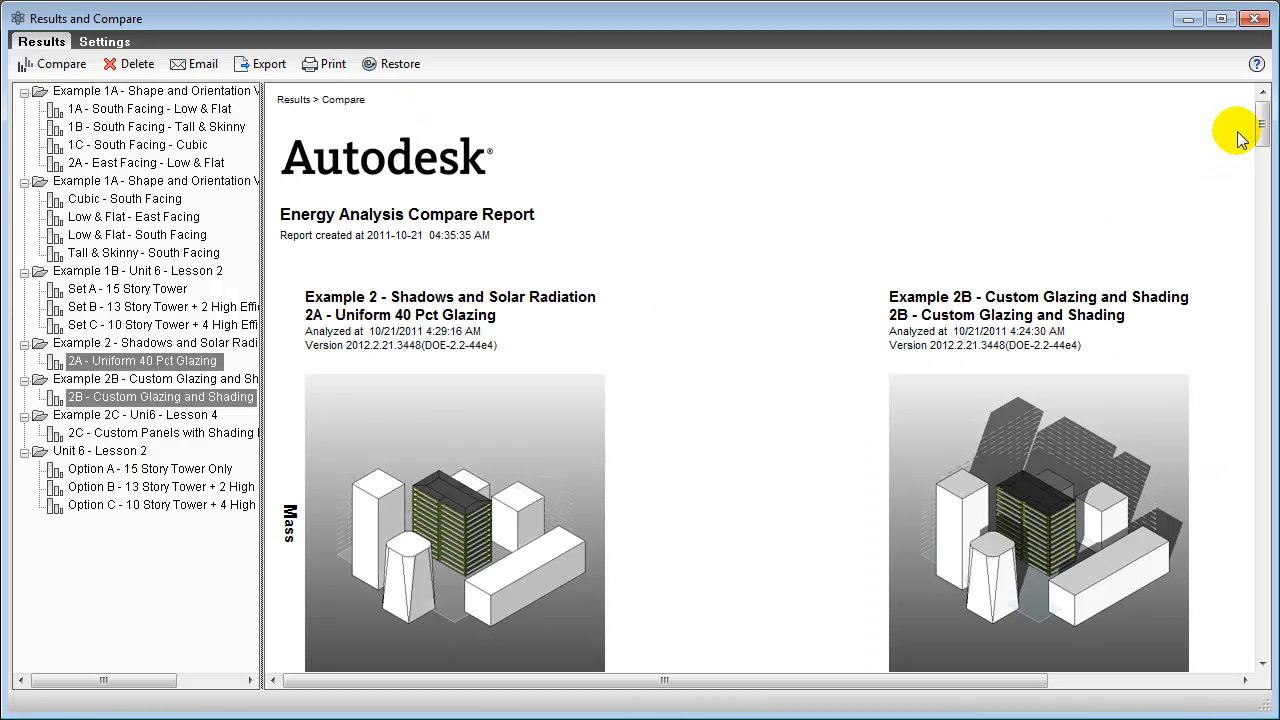
pyautogui.scroll(-3)
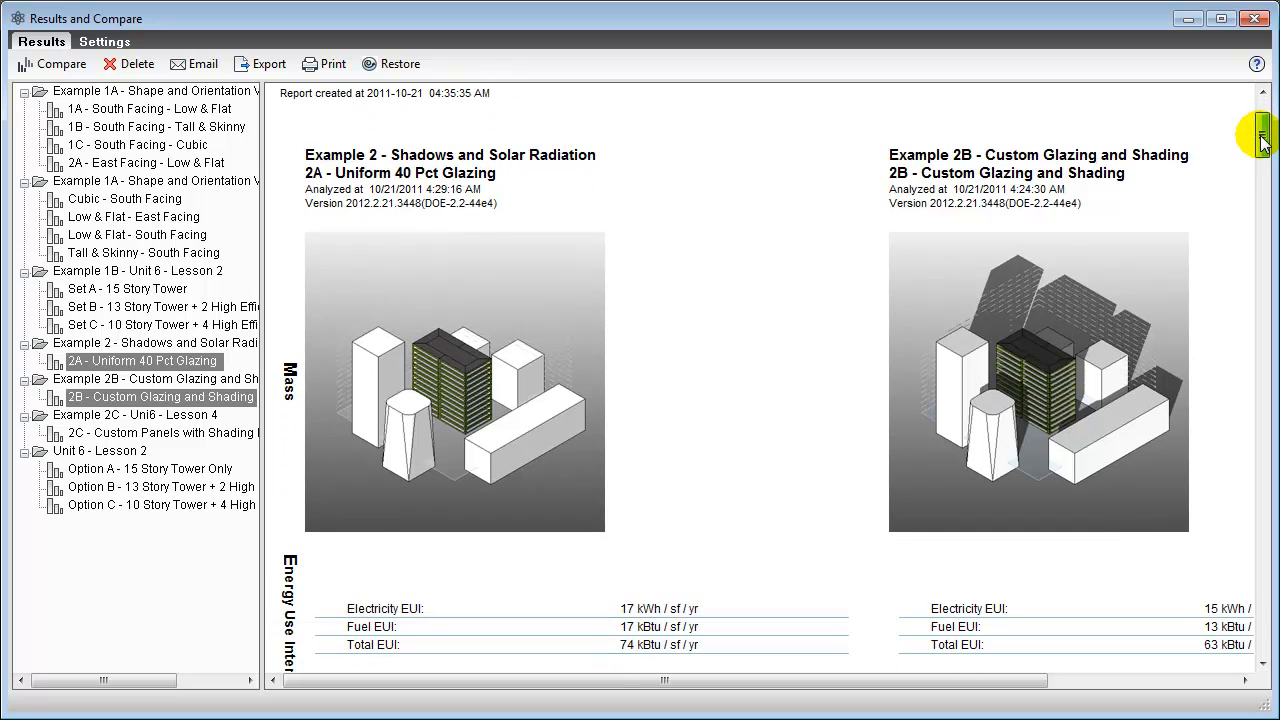
pyautogui.scroll(-3)
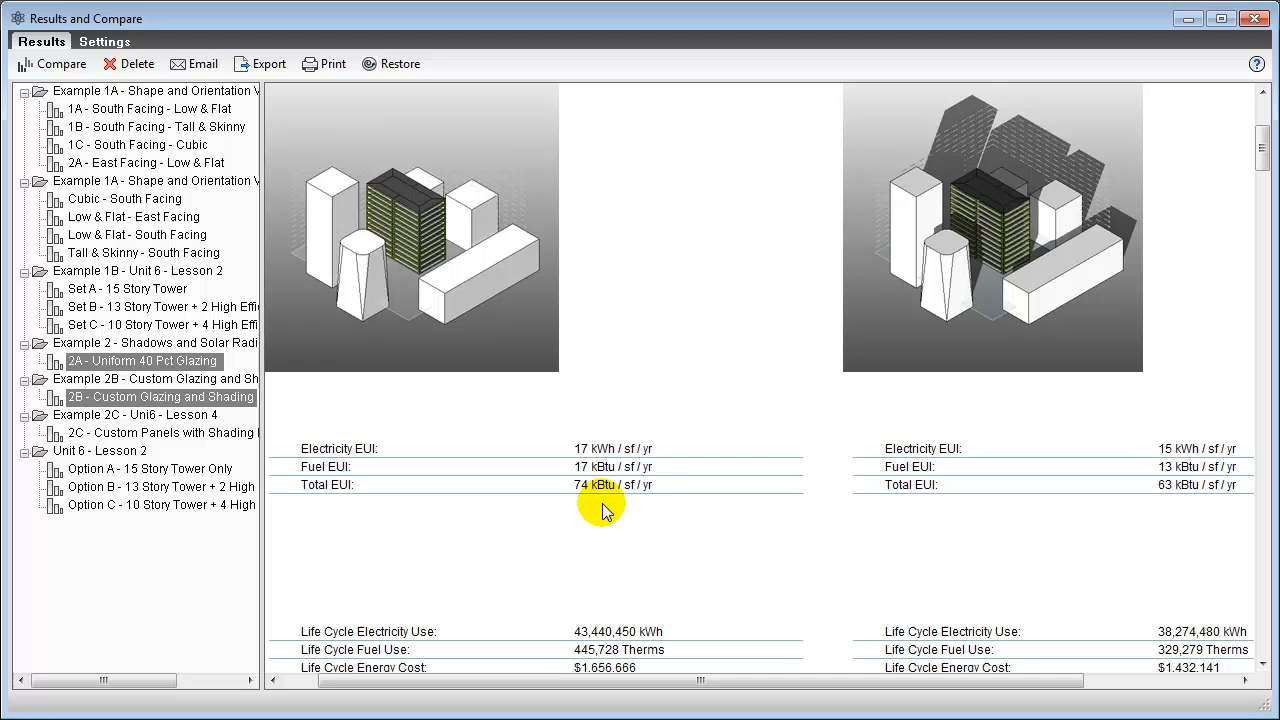
pyautogui.moveTo(1156, 504)
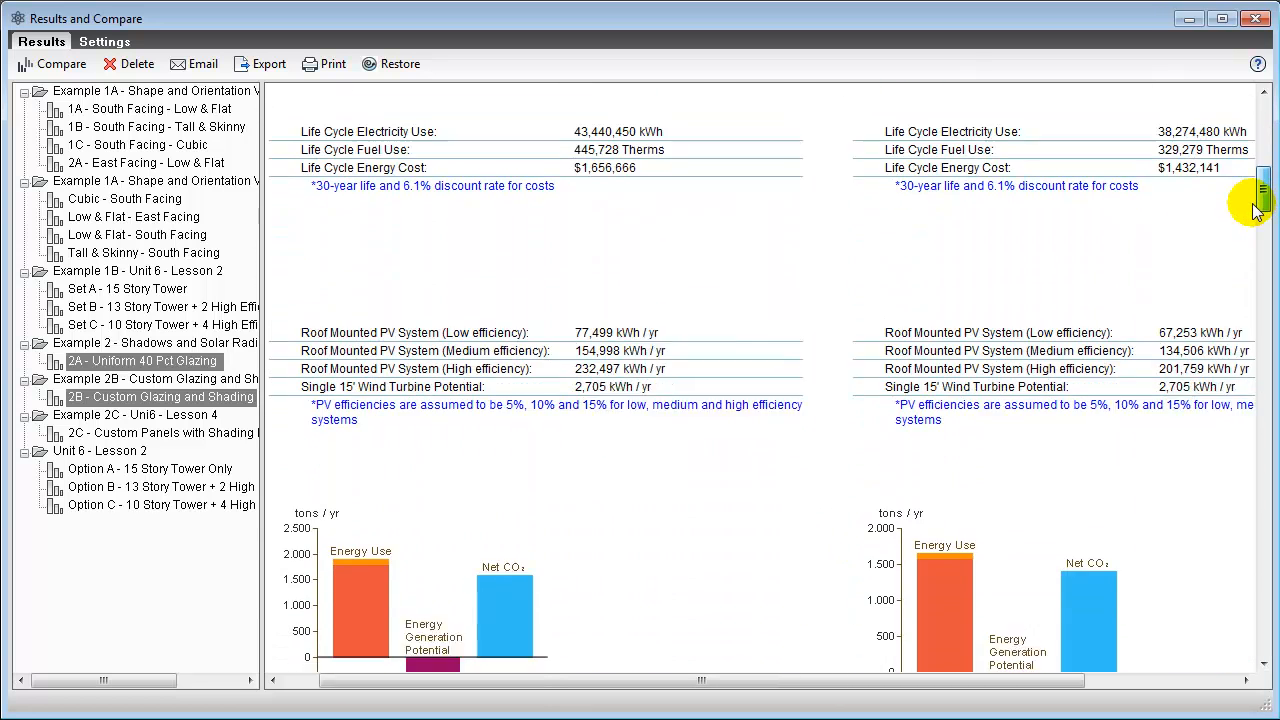
pyautogui.scroll(-3)
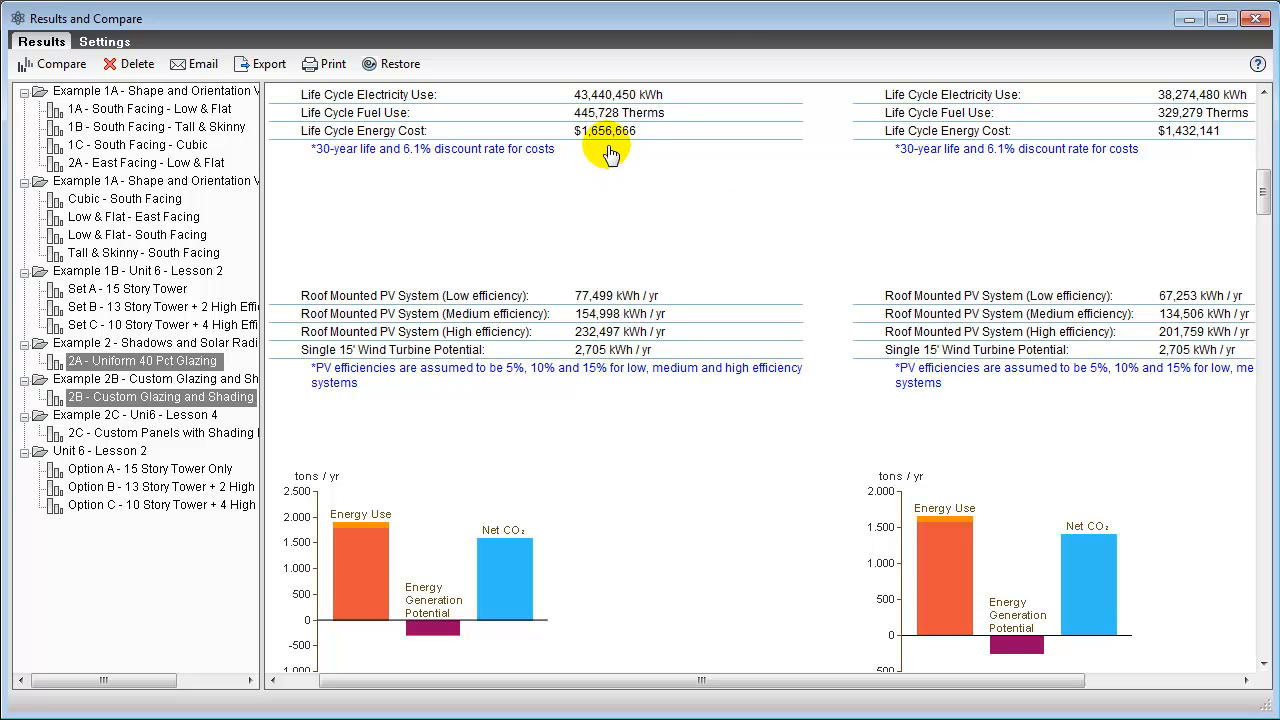
pyautogui.moveTo(1216, 168)
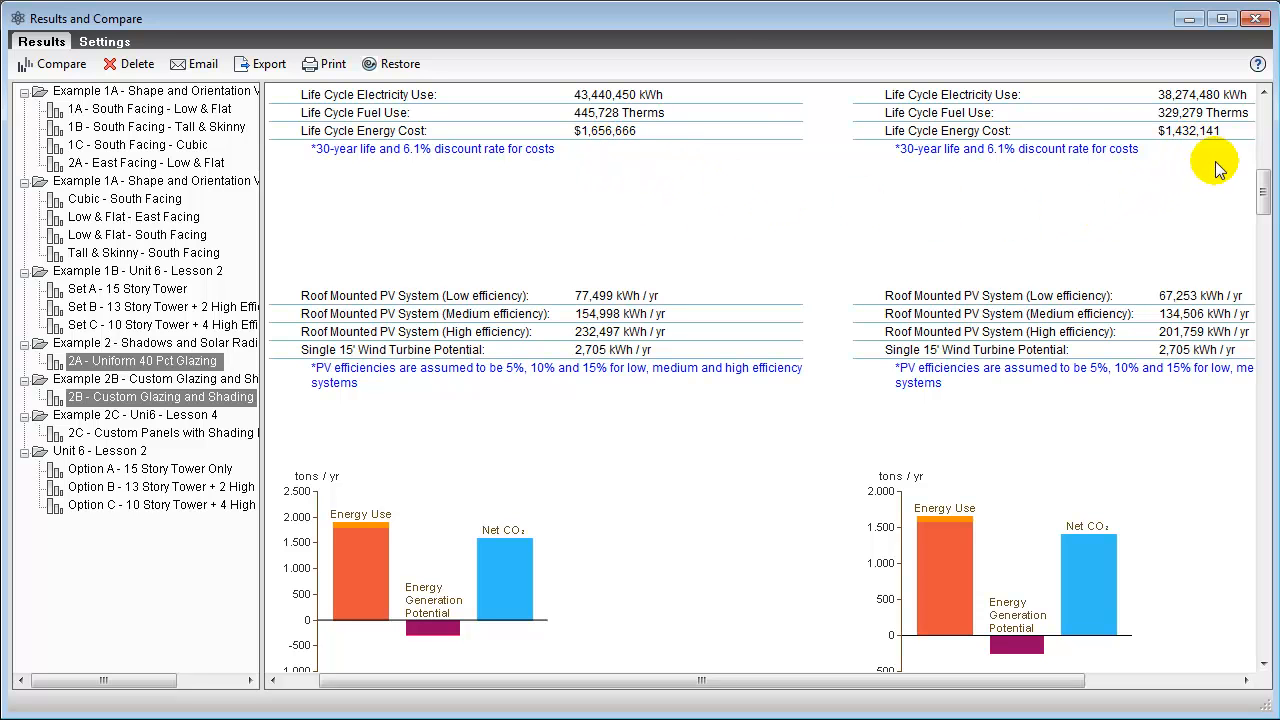
pyautogui.scroll(-3)
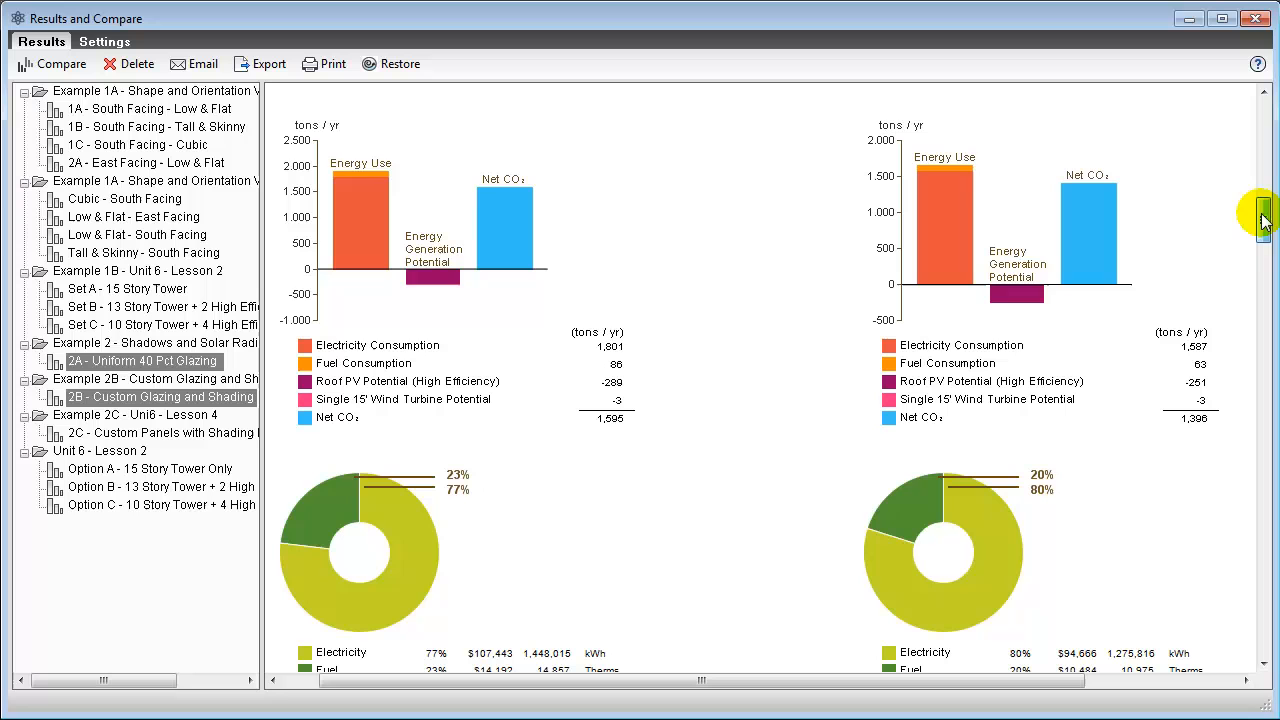
pyautogui.moveTo(612, 436)
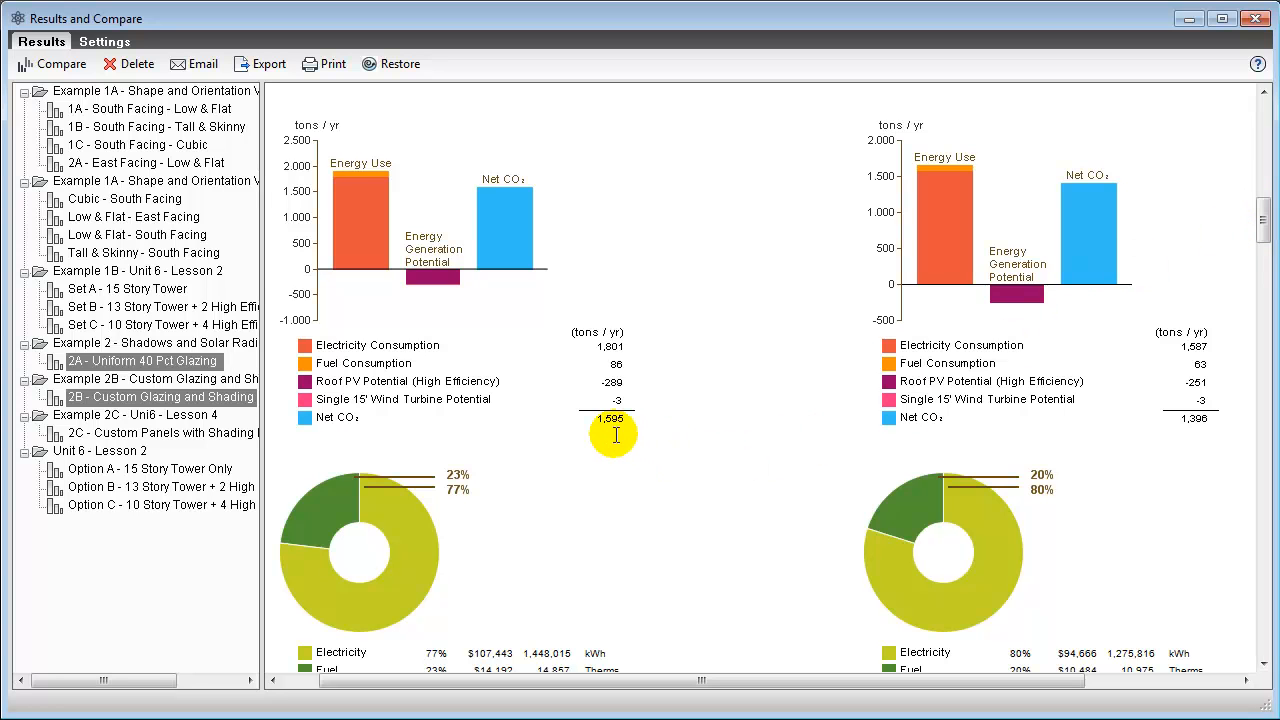
pyautogui.moveTo(1192, 420)
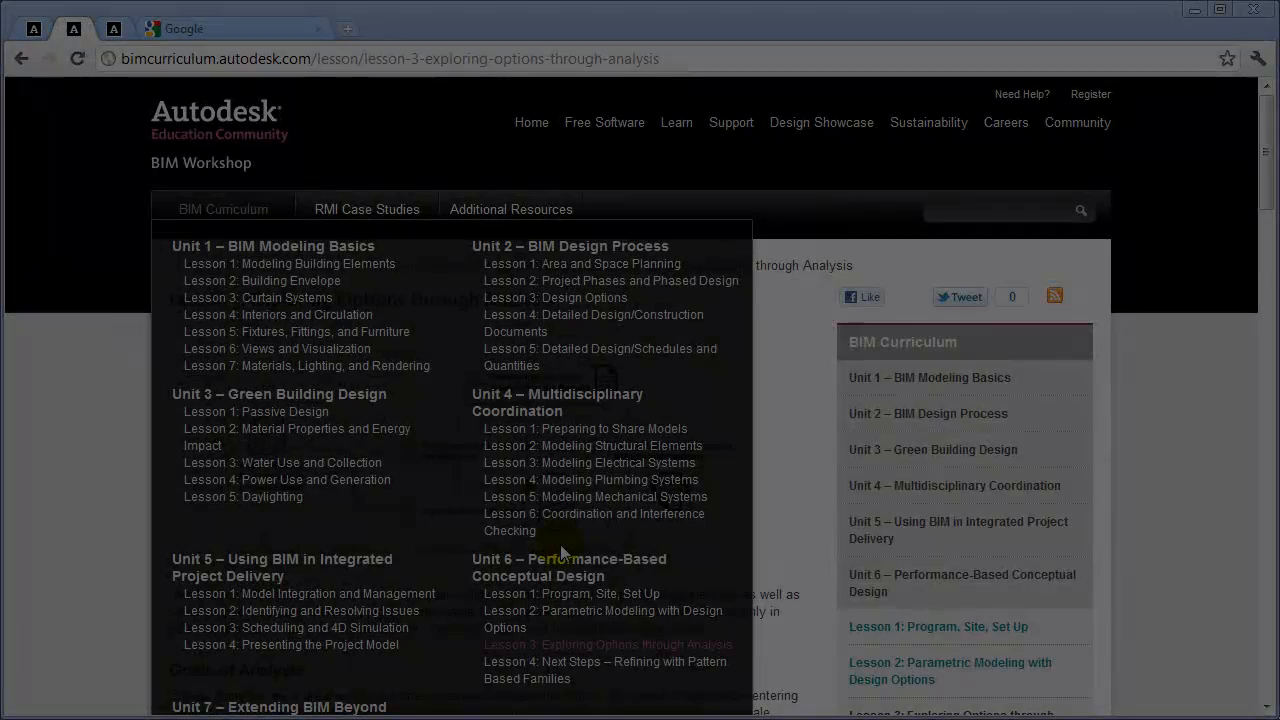
pyautogui.moveTo(568, 568)
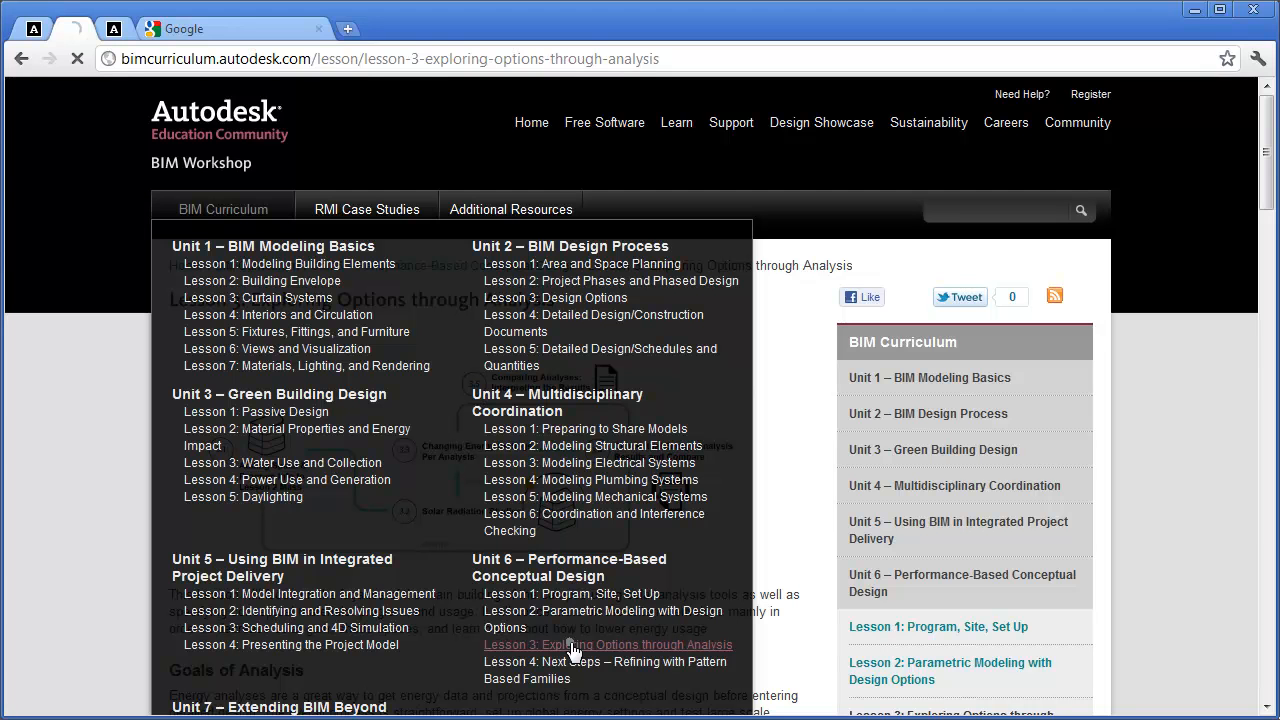
# Open Unit 6 Lesson 3, Exploring Options through Analysis, and scroll through its page
pyautogui.click(608, 644)
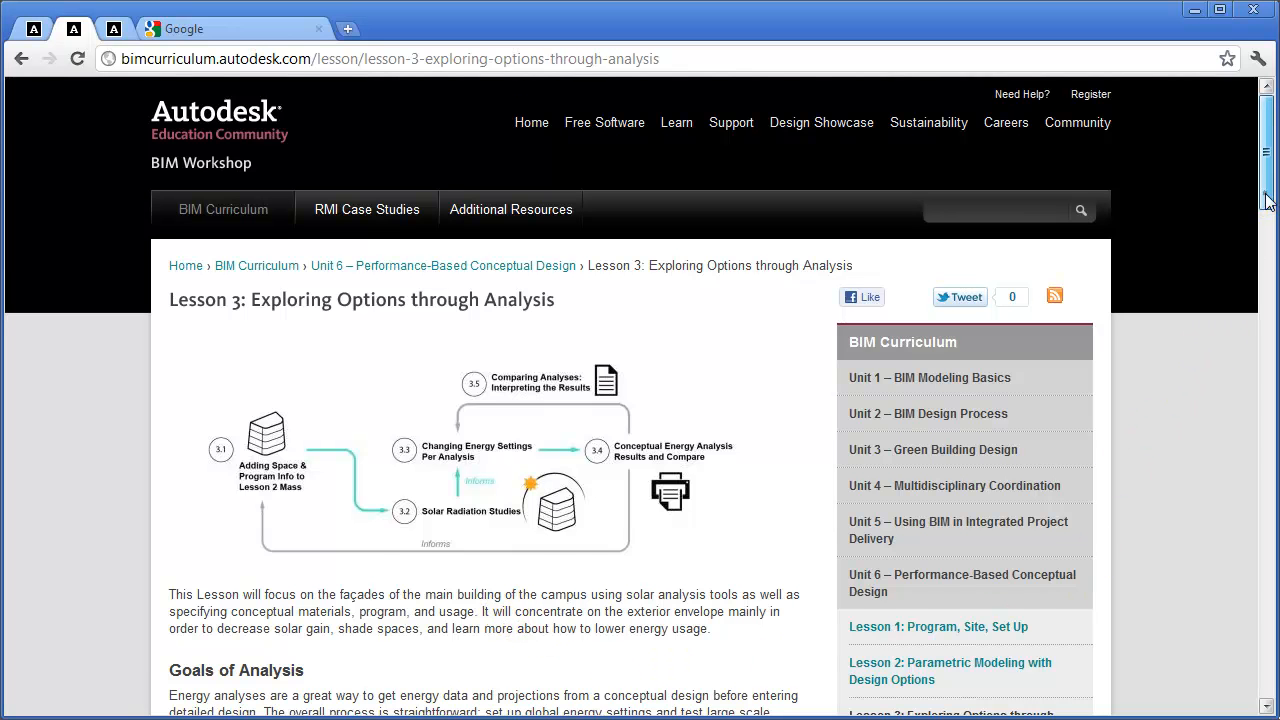
pyautogui.scroll(-3)
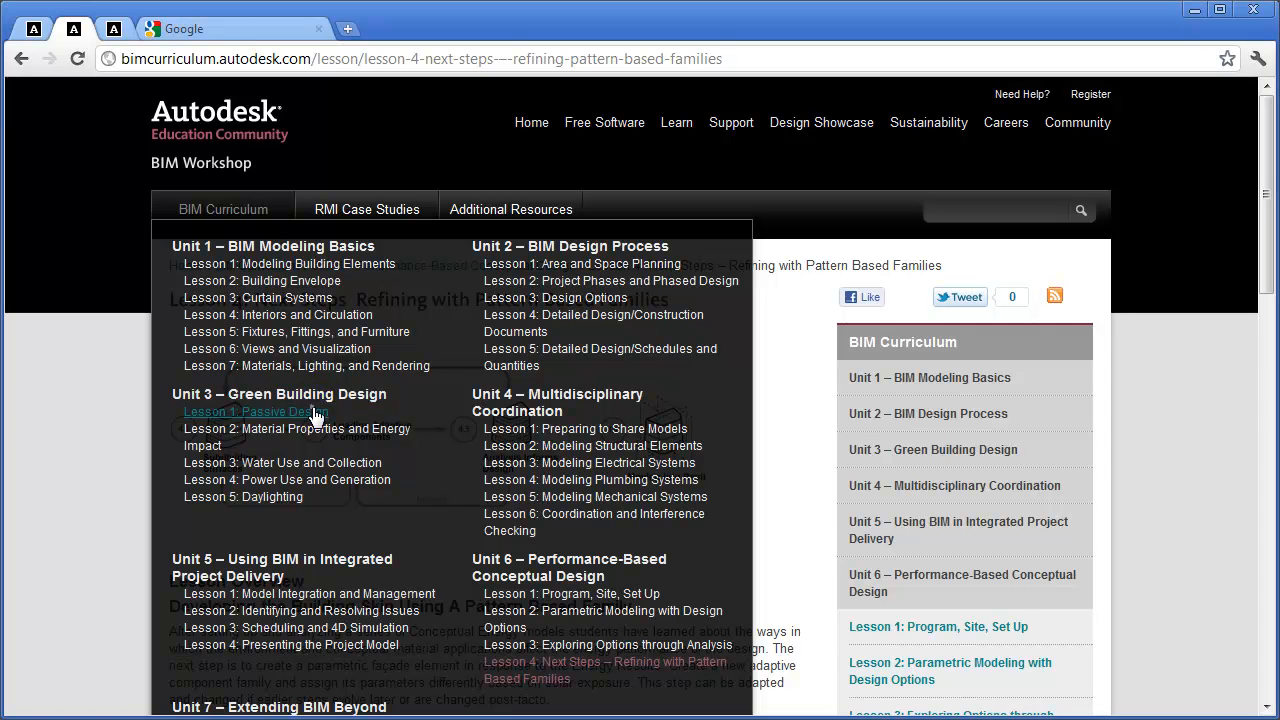
# Open the Unit 3 Passive Design lesson and its material thermal properties exercise
pyautogui.click(252, 412)
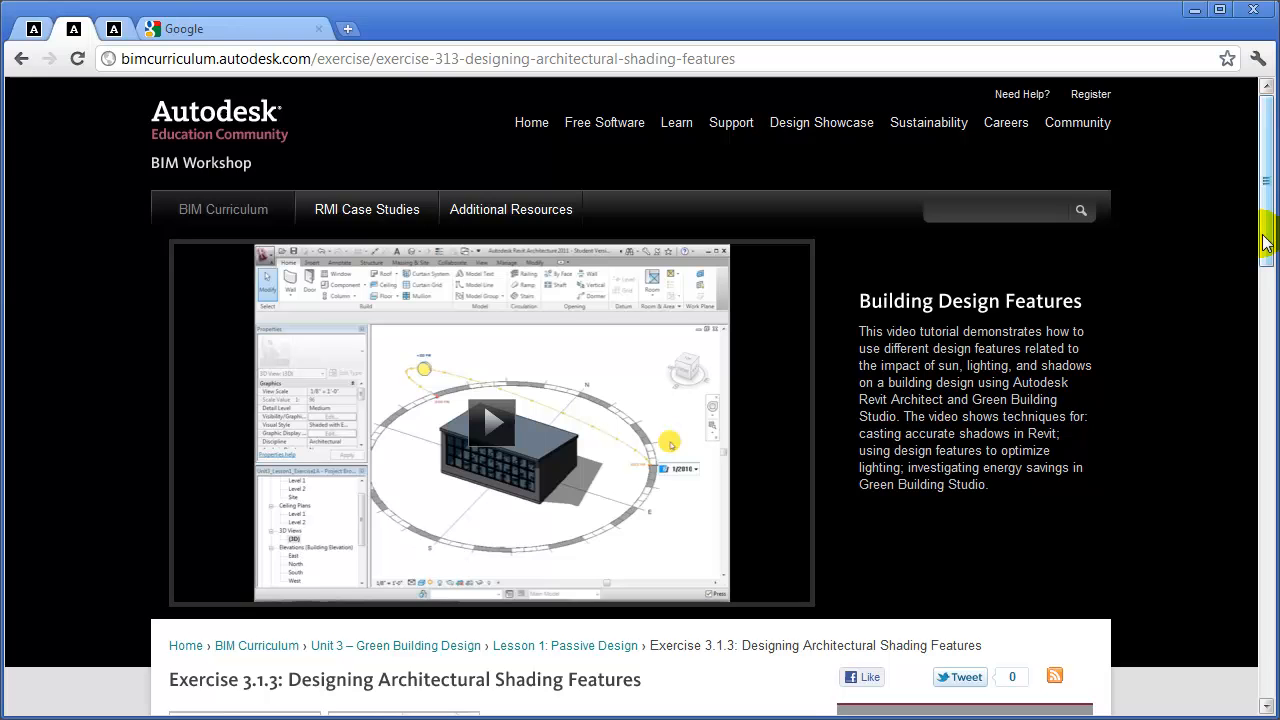
pyautogui.scroll(-3)
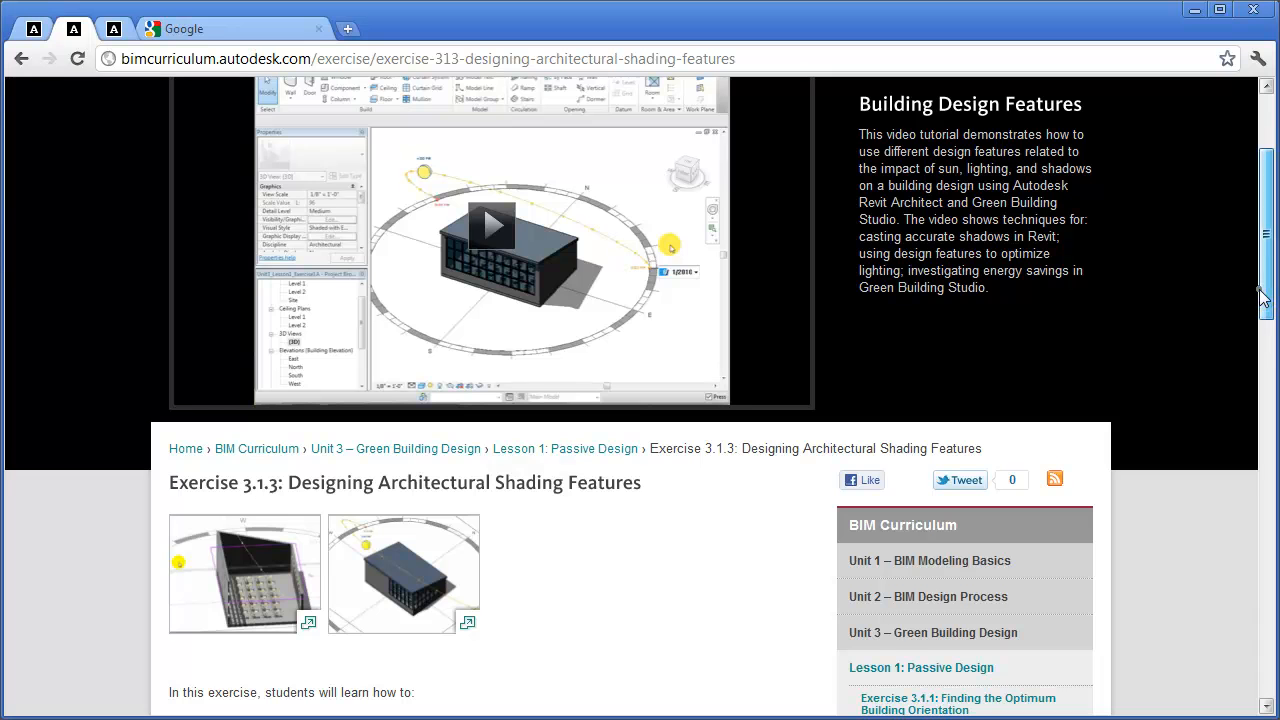
pyautogui.scroll(-3)
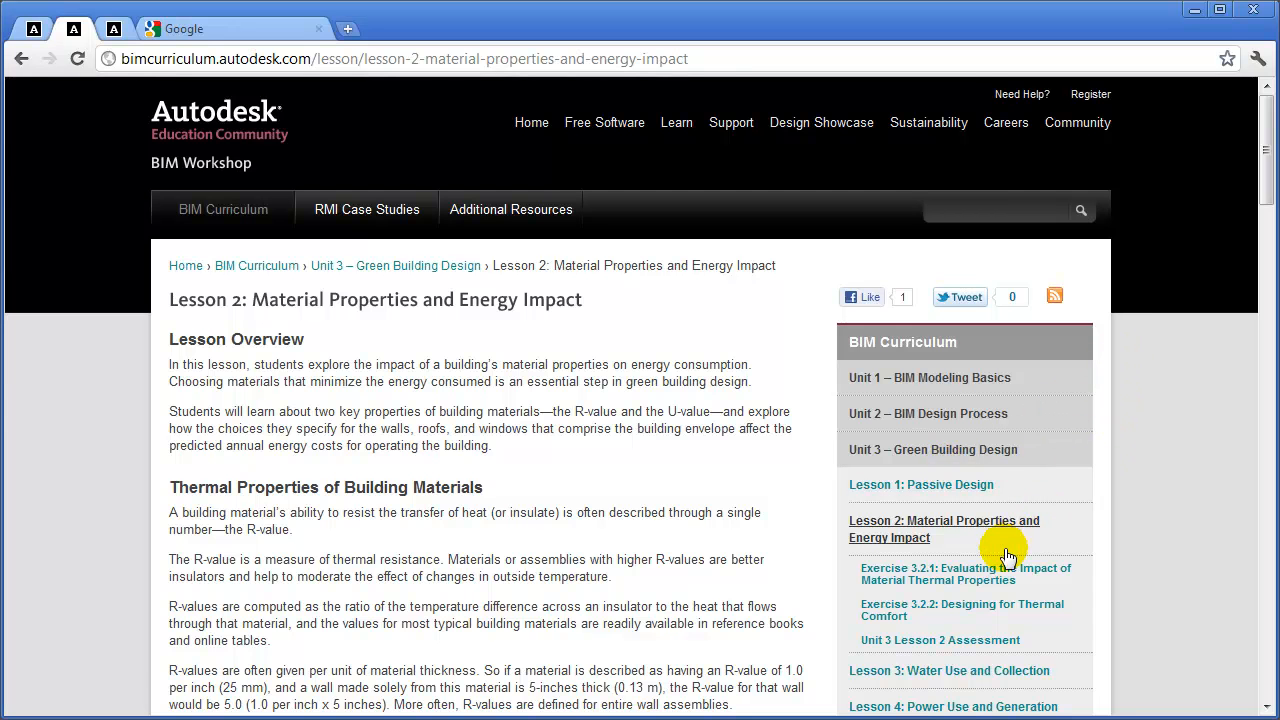
pyautogui.click(968, 572)
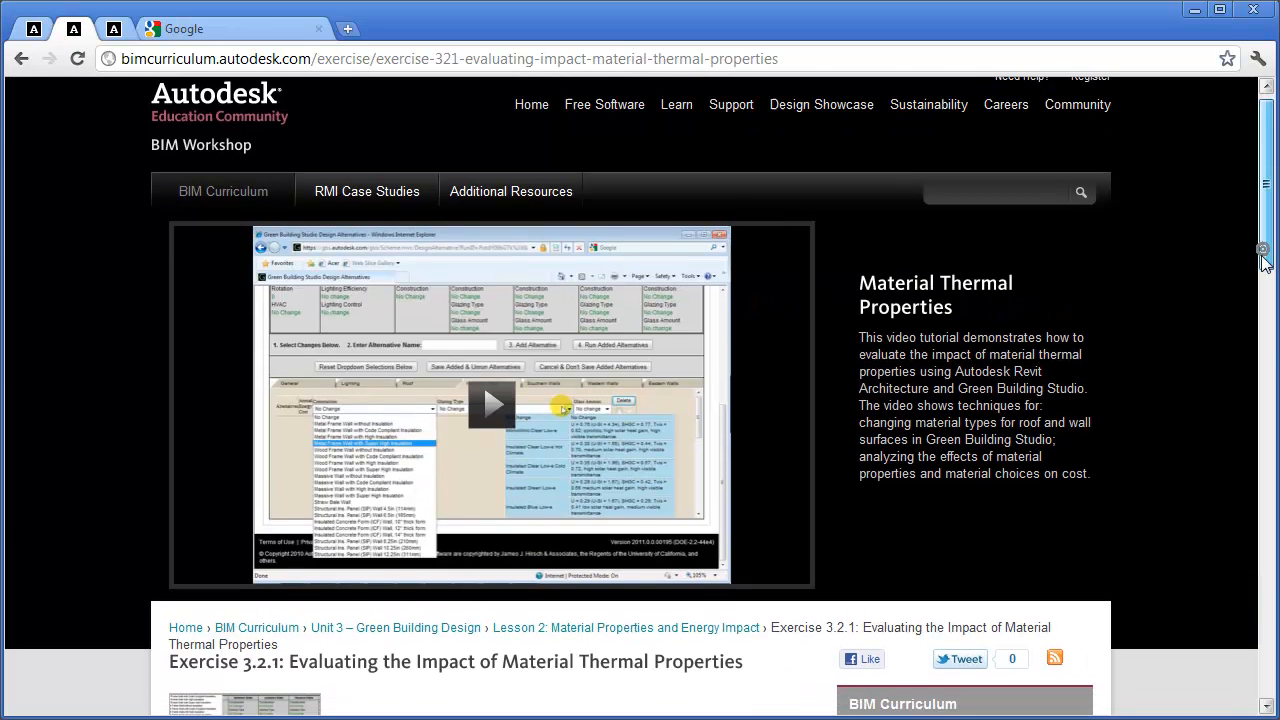
pyautogui.scroll(-3)
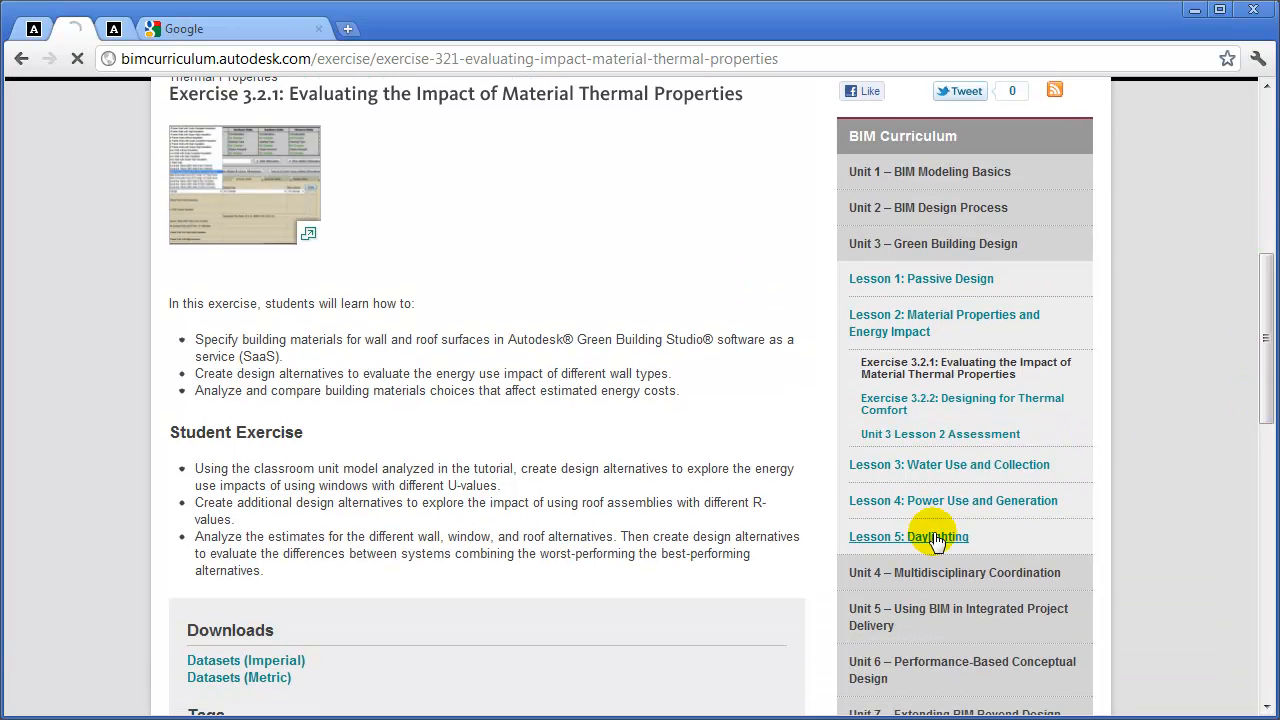
# Open the Daylighting lesson's Exercise 3.5.1, Analyzing the Daylighting Provided in a Design
pyautogui.click(908, 536)
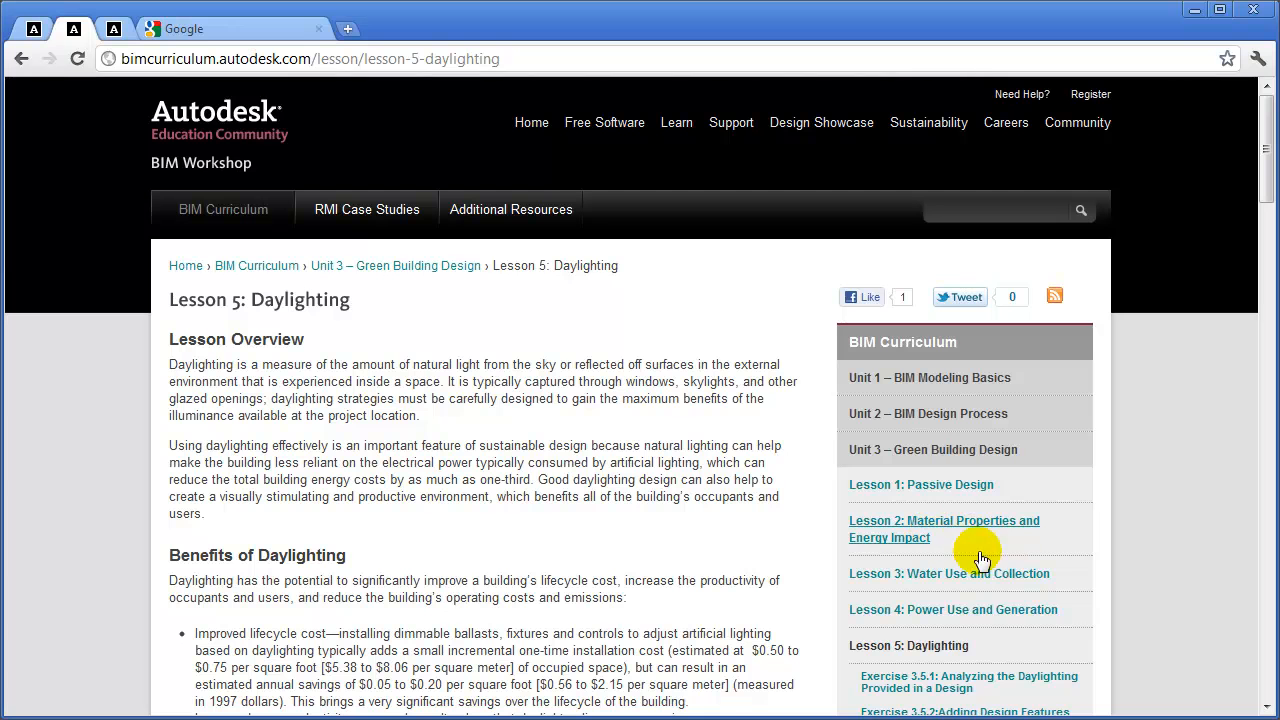
pyautogui.click(948, 684)
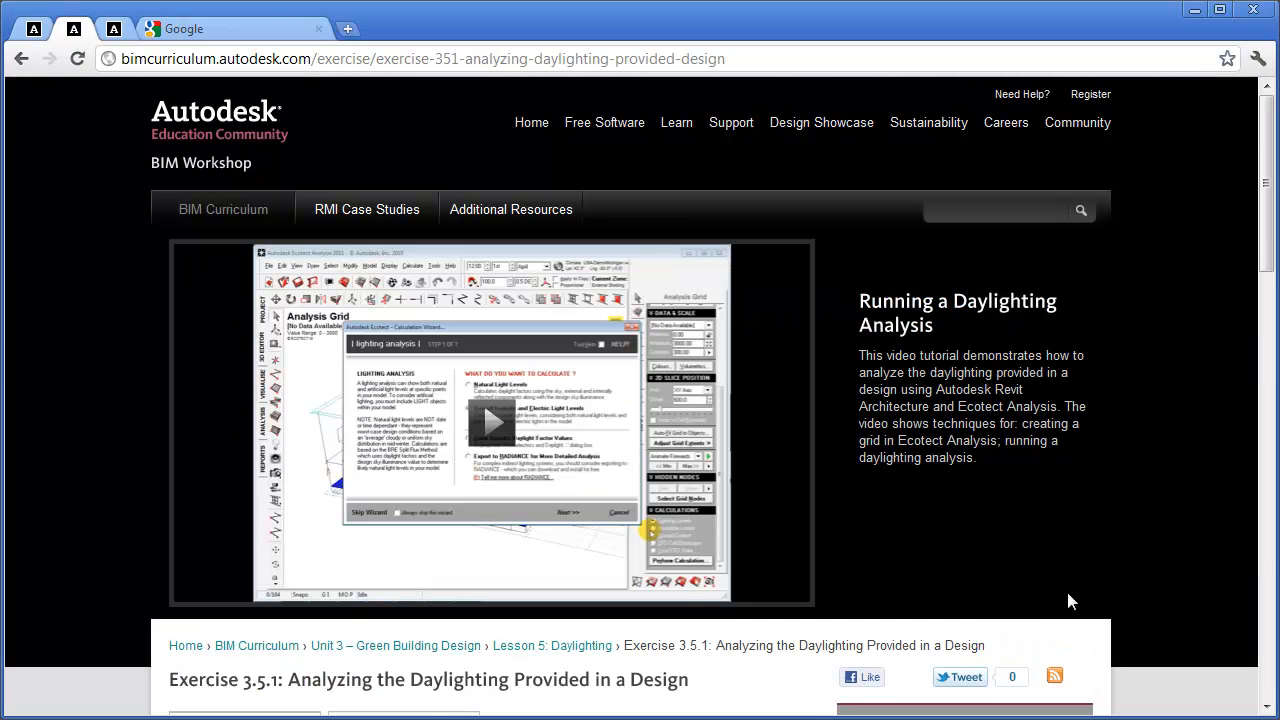
pyautogui.scroll(-3)
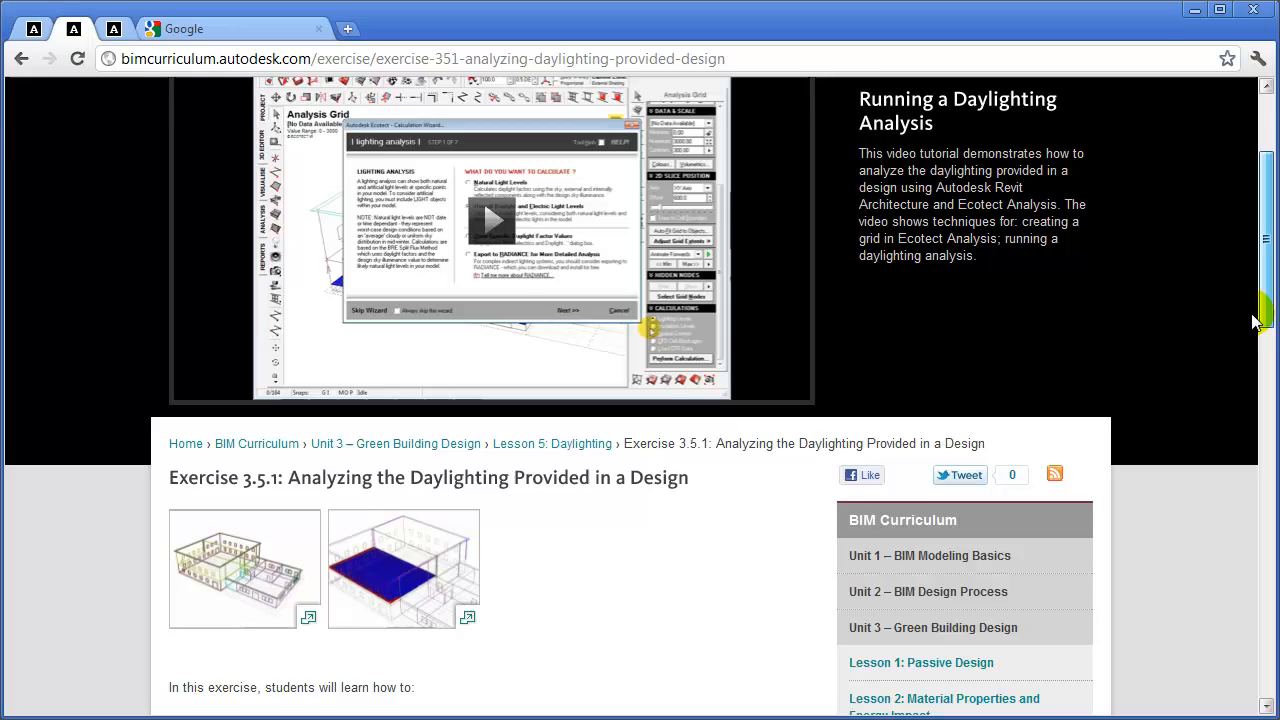
pyautogui.scroll(-3)
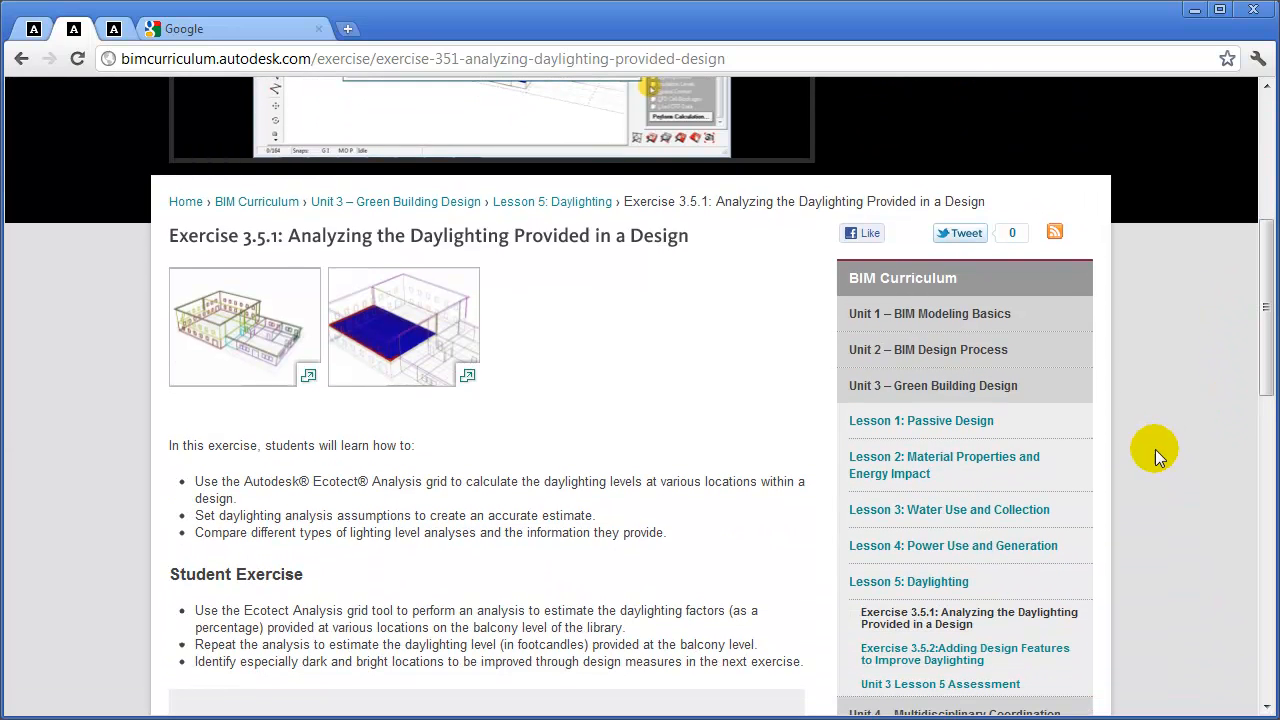
pyautogui.moveTo(1204, 670)
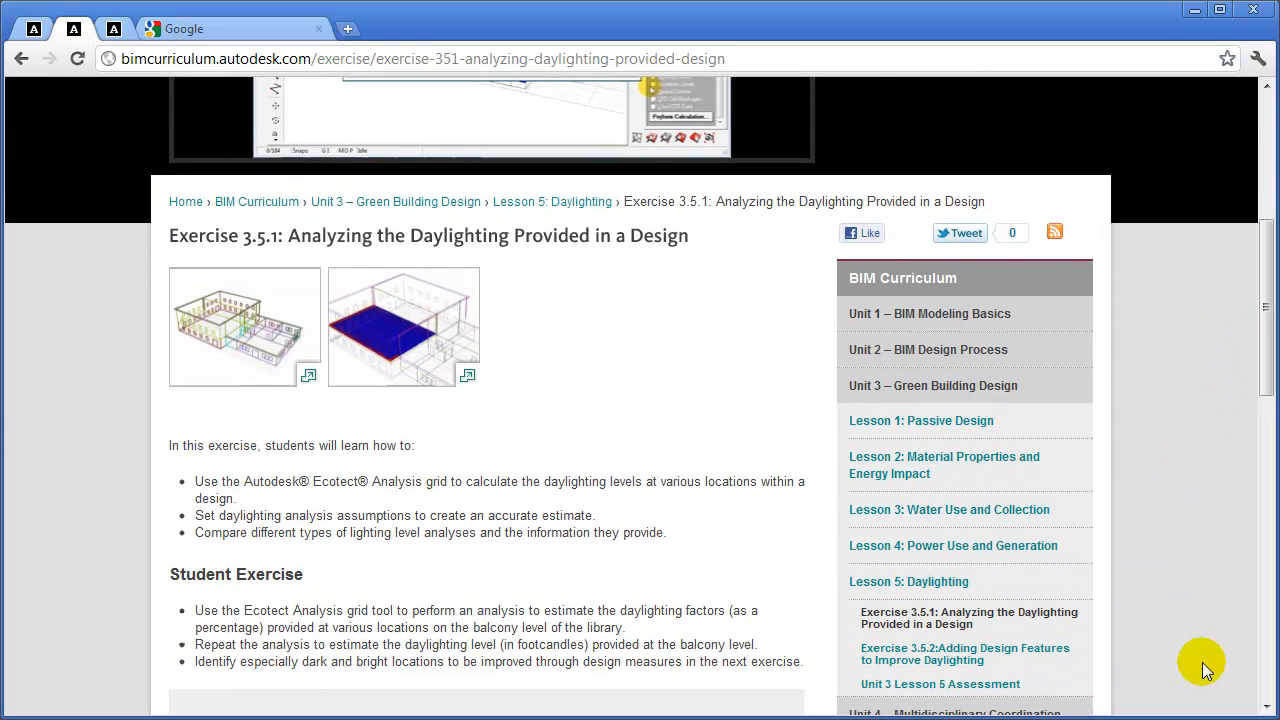